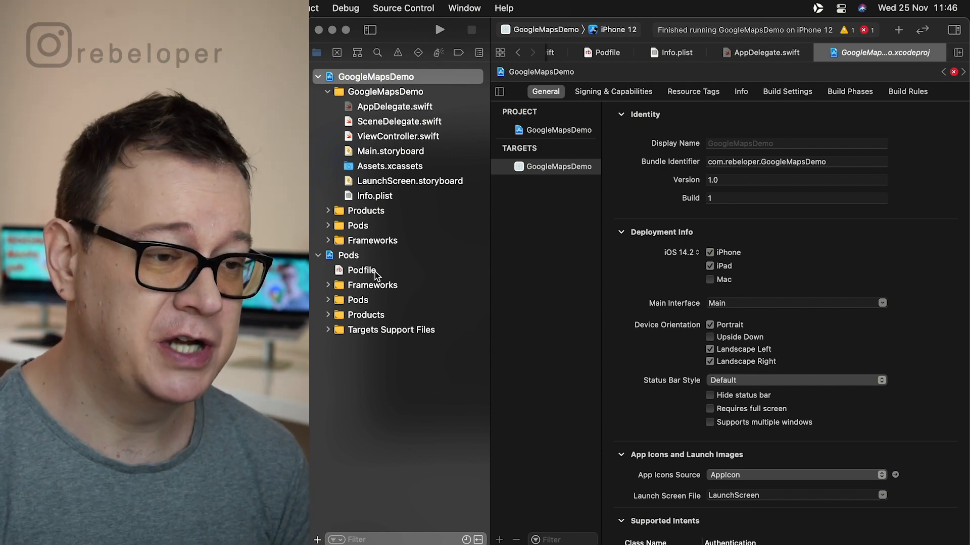
# - Open the Podfile to view the GoogleMaps 4.0.0 pod for the GoogleMapsDemo target
pyautogui.click(361, 271)
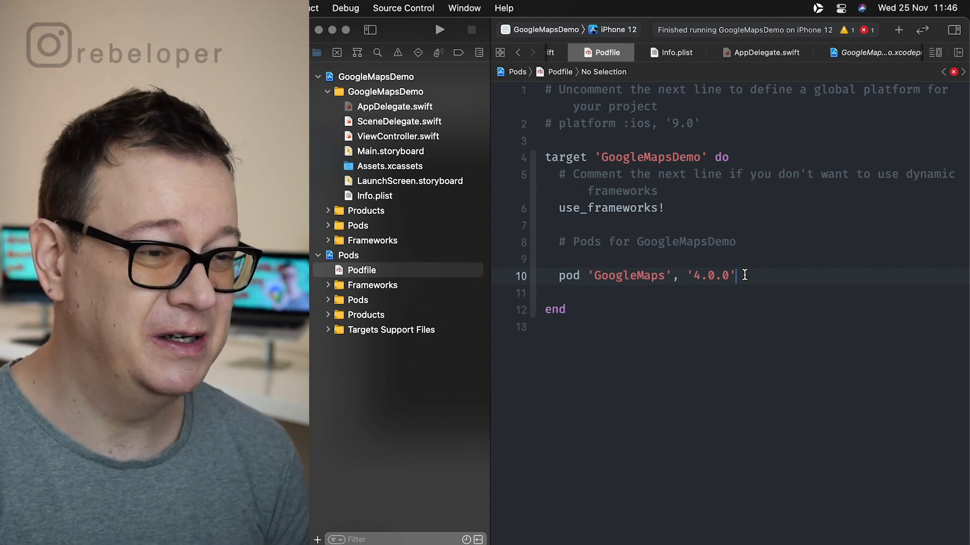
pyautogui.moveTo(544, 284)
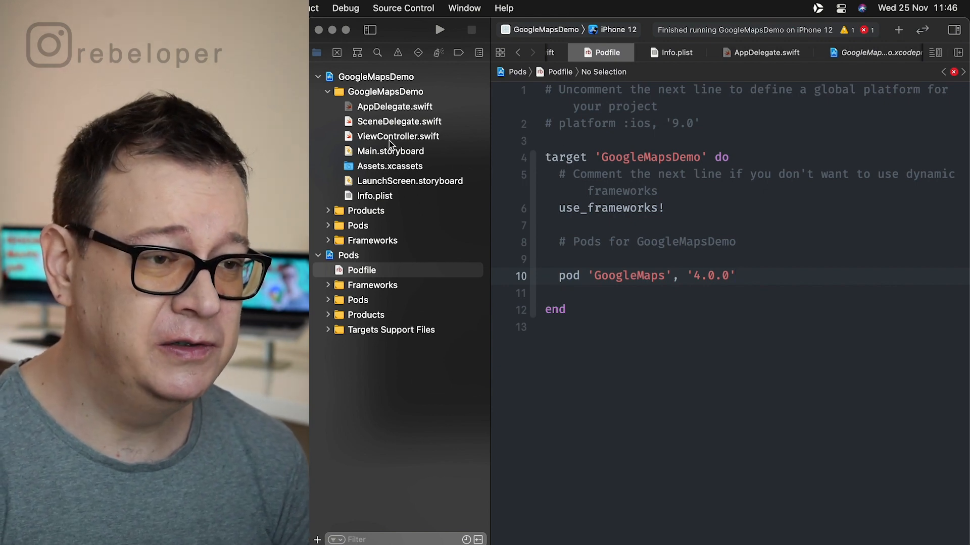
pyautogui.moveTo(384, 111)
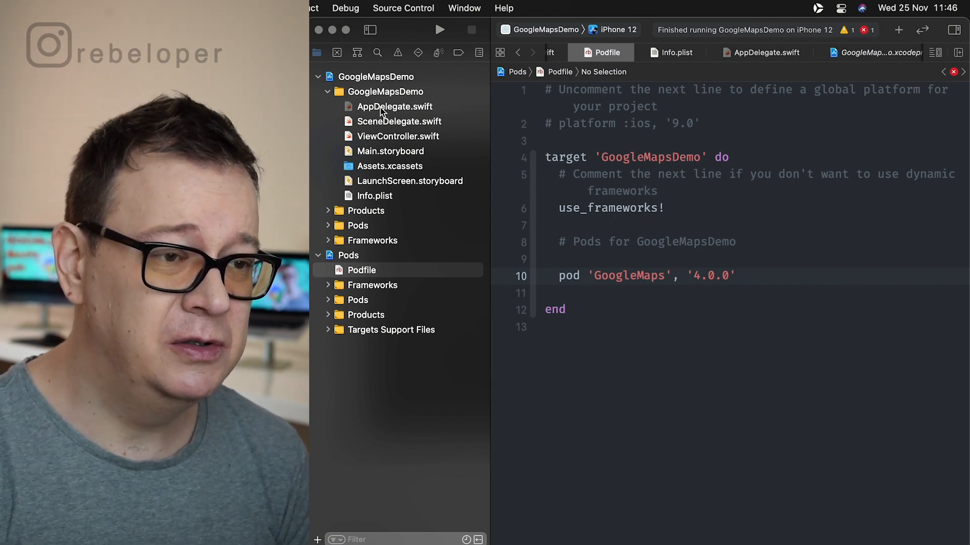
# - Open AppDelegate.swift, glance at ViewController.swift, return and hide the navigator
pyautogui.click(395, 107)
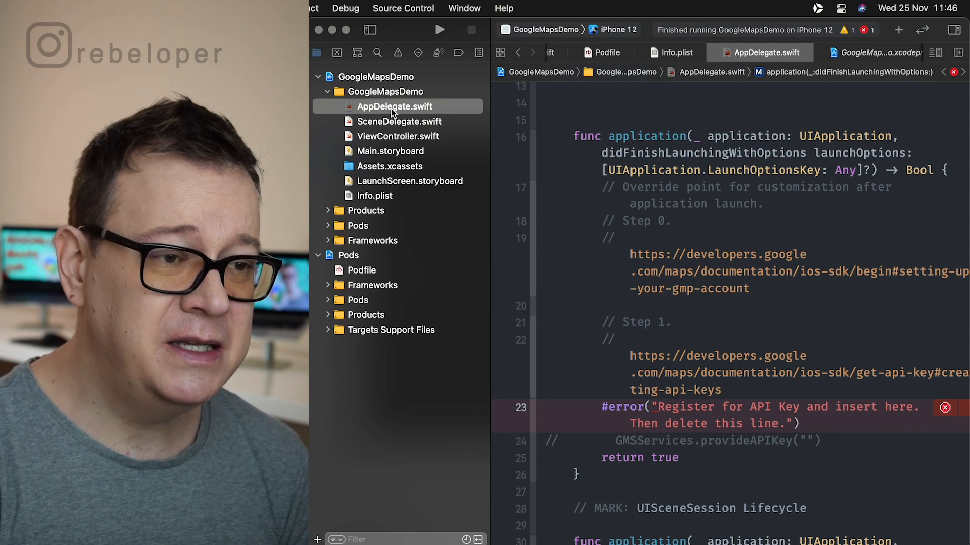
pyautogui.click(398, 136)
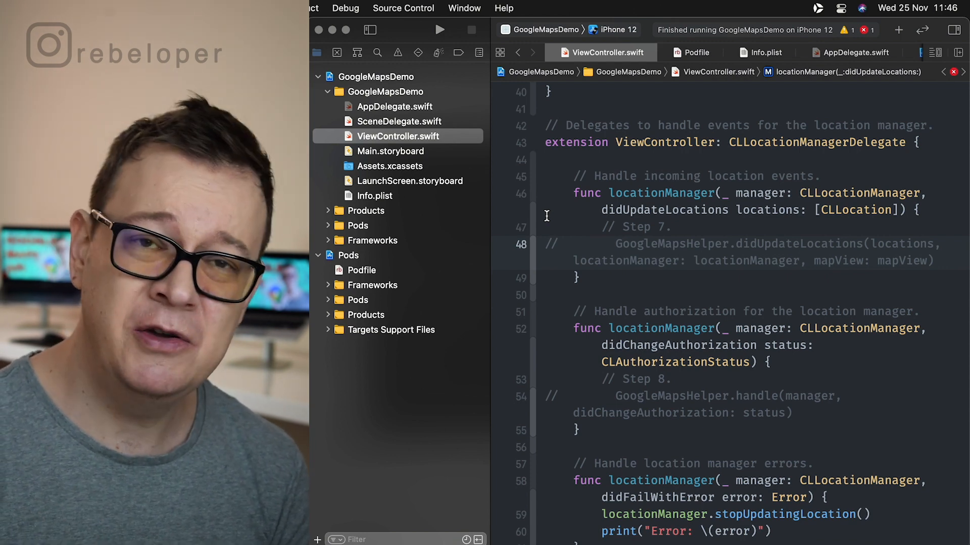
pyautogui.click(394, 106)
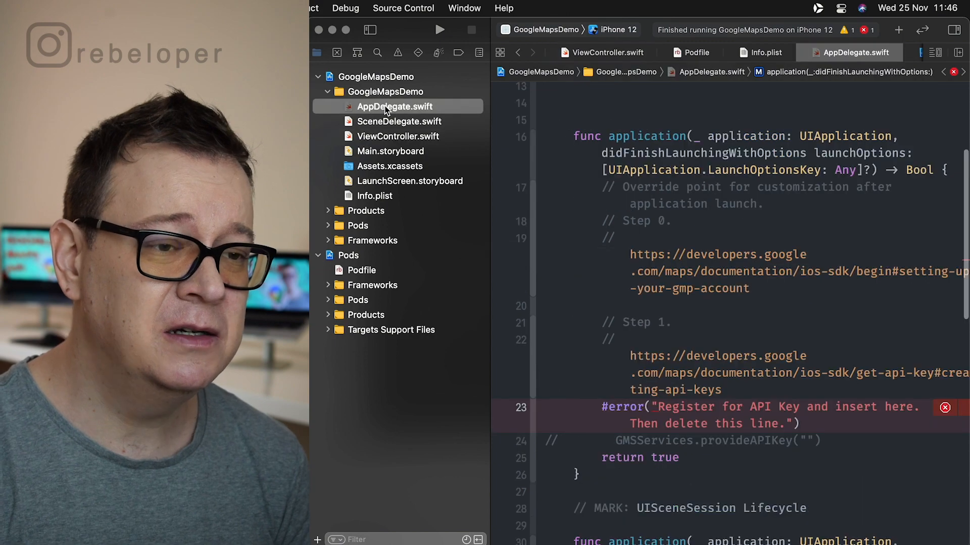
pyautogui.click(369, 29)
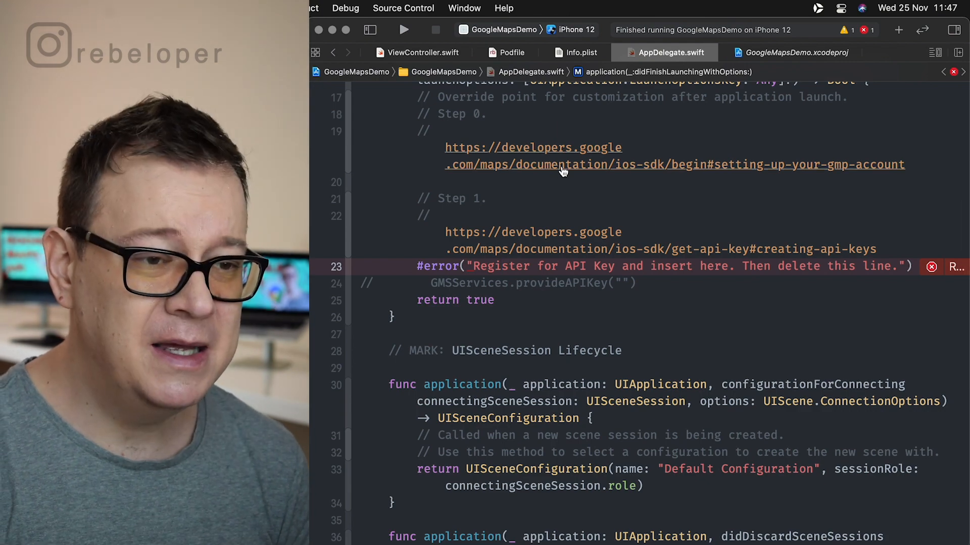
# - Follow the Step 0 link and scroll through the 'Before You Begin' guide
pyautogui.click(532, 165)
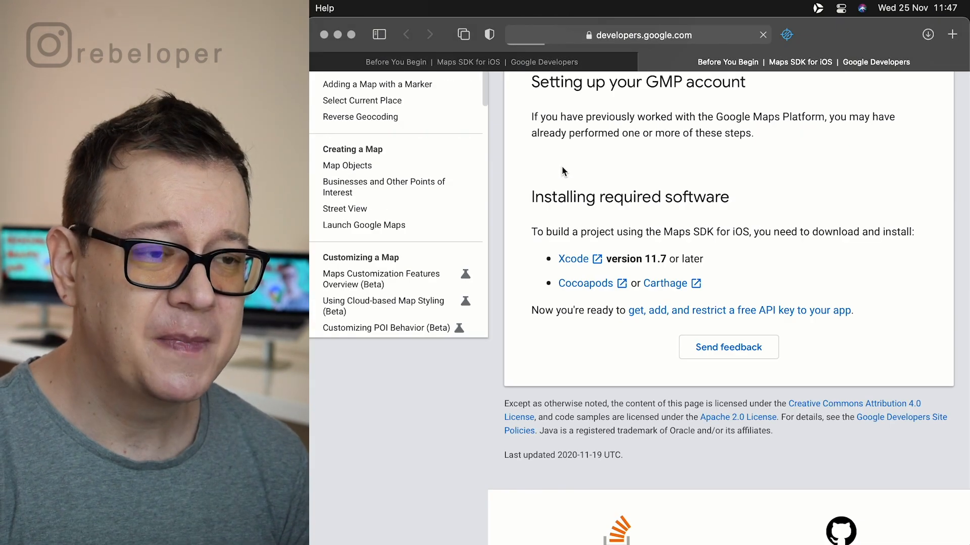
pyautogui.scroll(3)
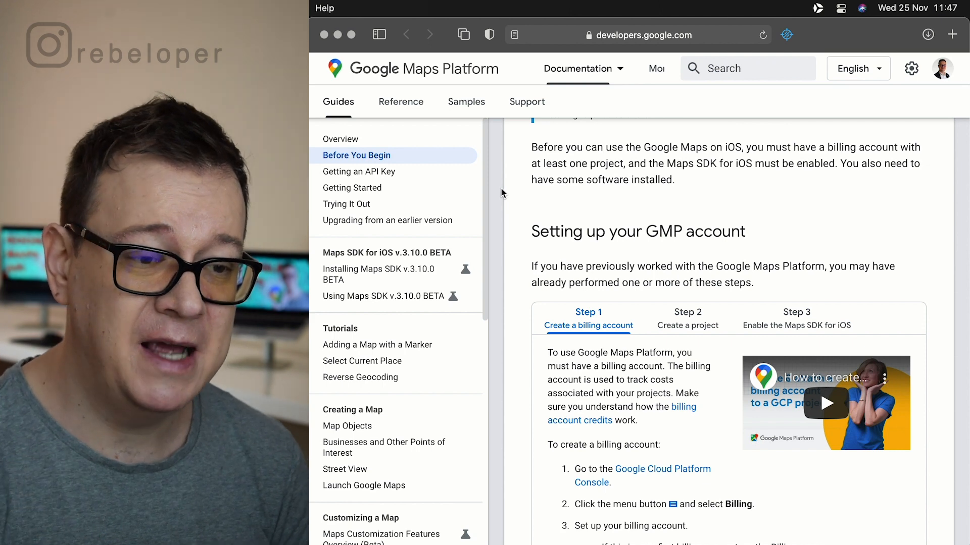
pyautogui.scroll(-3)
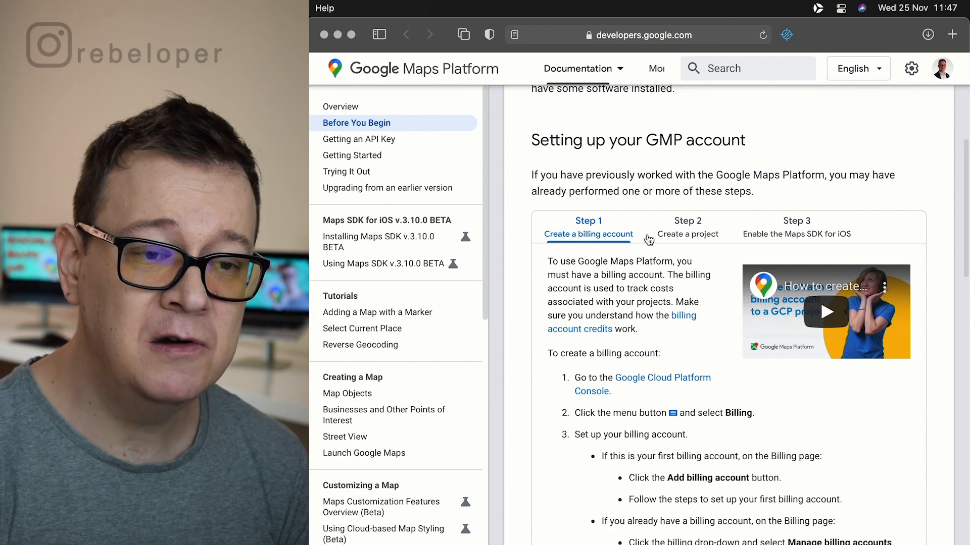
pyautogui.moveTo(738, 238)
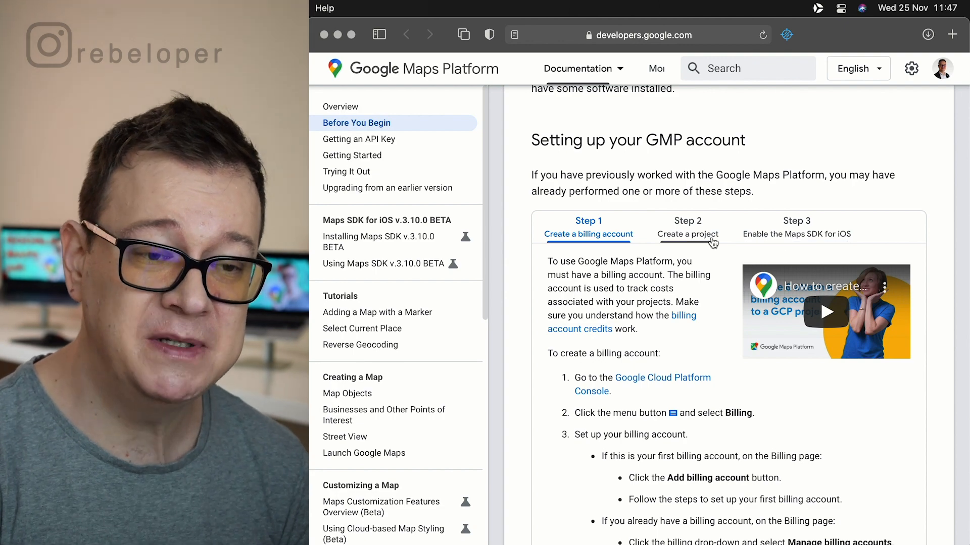
pyautogui.scroll(-3)
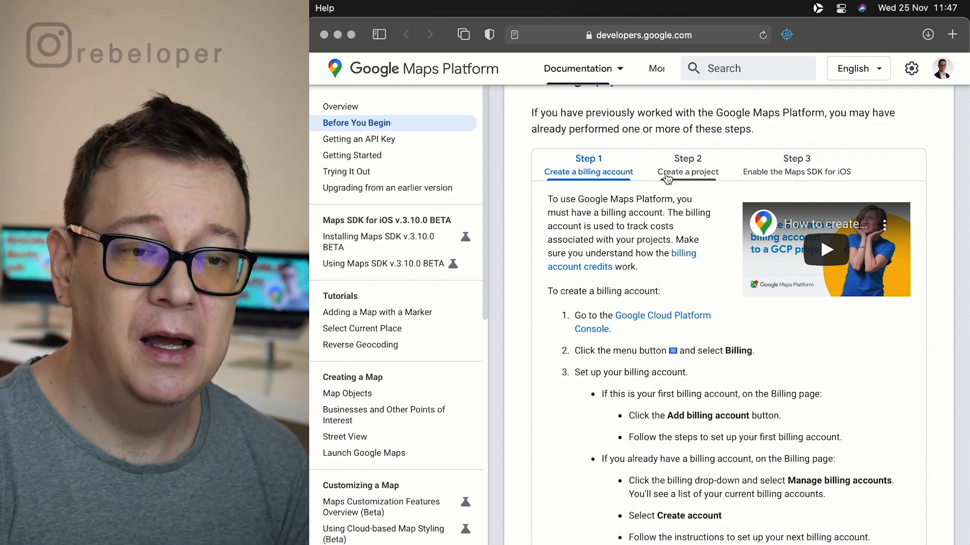
# - Switch to Step 2, then Step 3 'Enable the Maps SDK for iOS' instructions
pyautogui.click(687, 165)
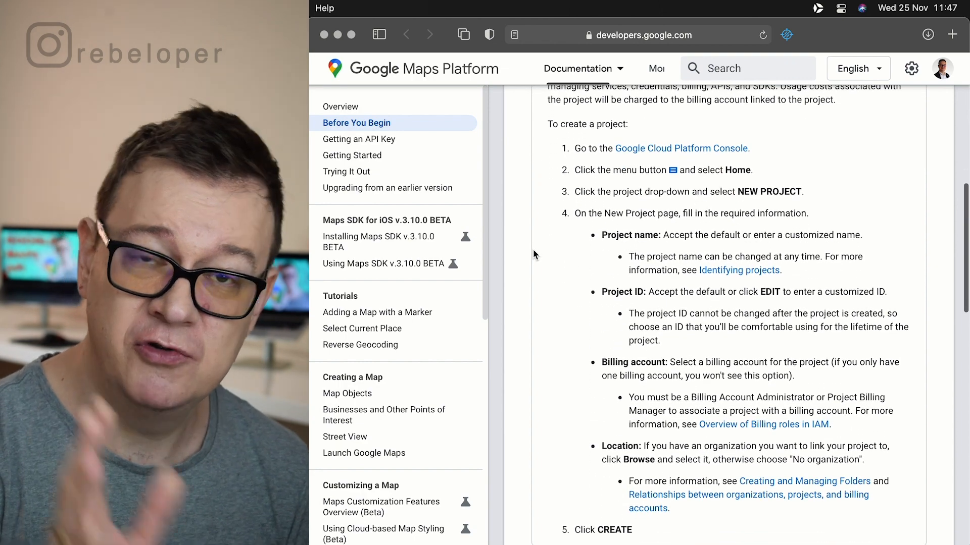
pyautogui.scroll(3)
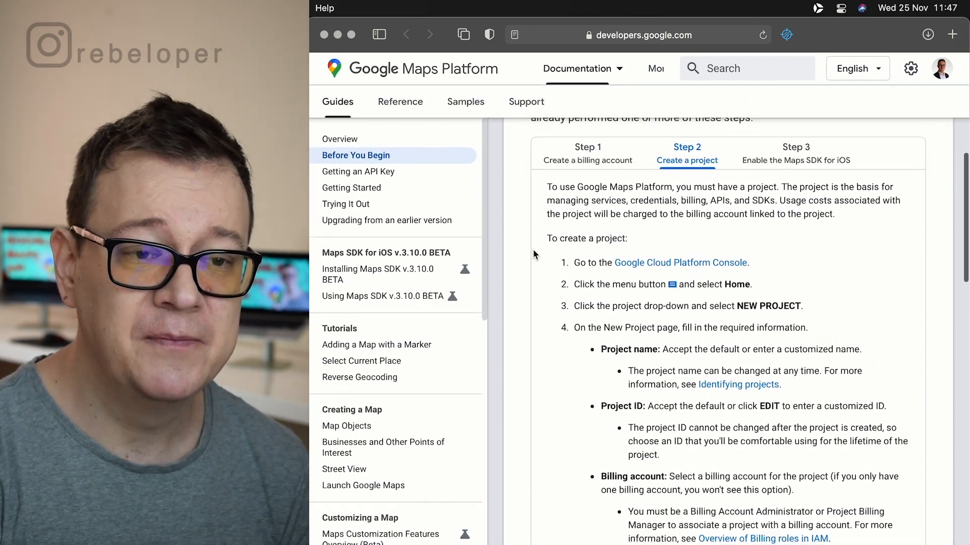
pyautogui.click(796, 153)
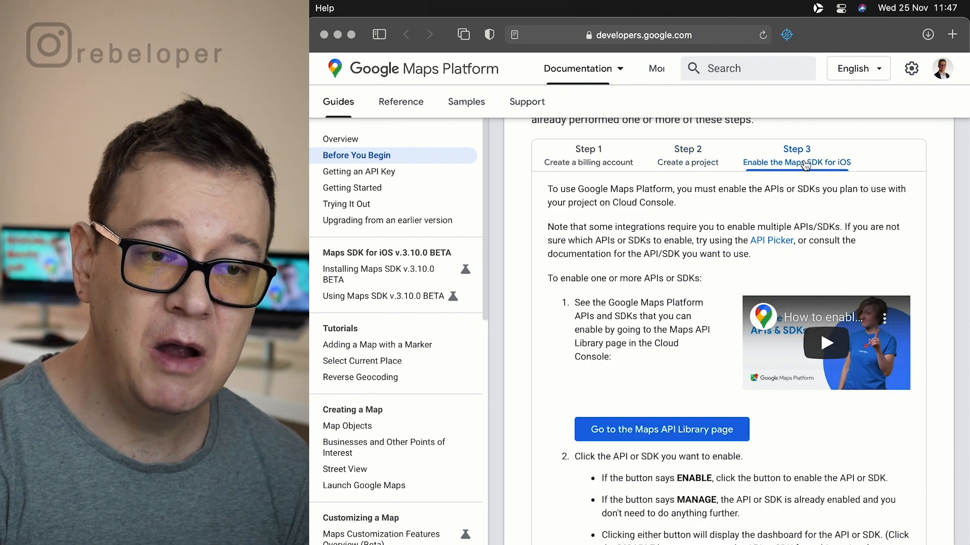
pyautogui.scroll(-3)
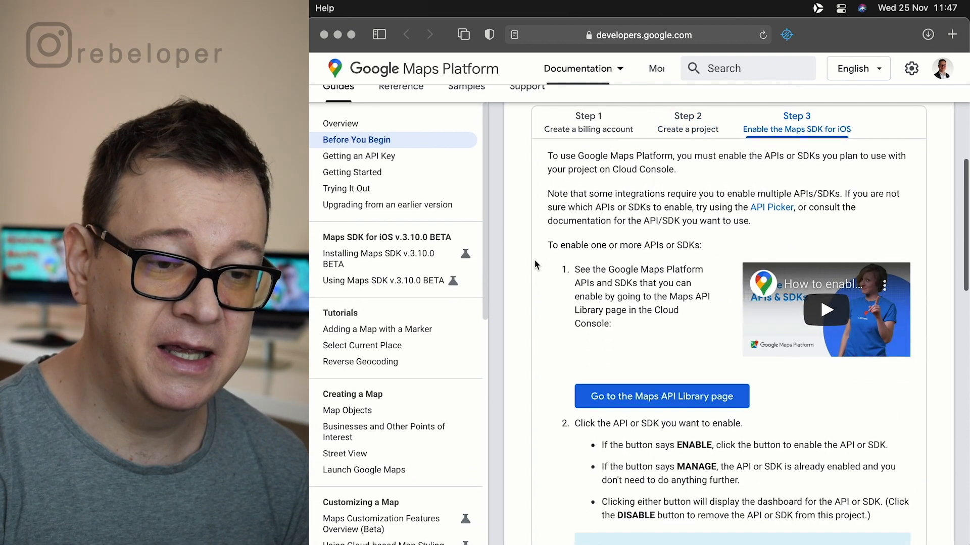
pyautogui.scroll(-3)
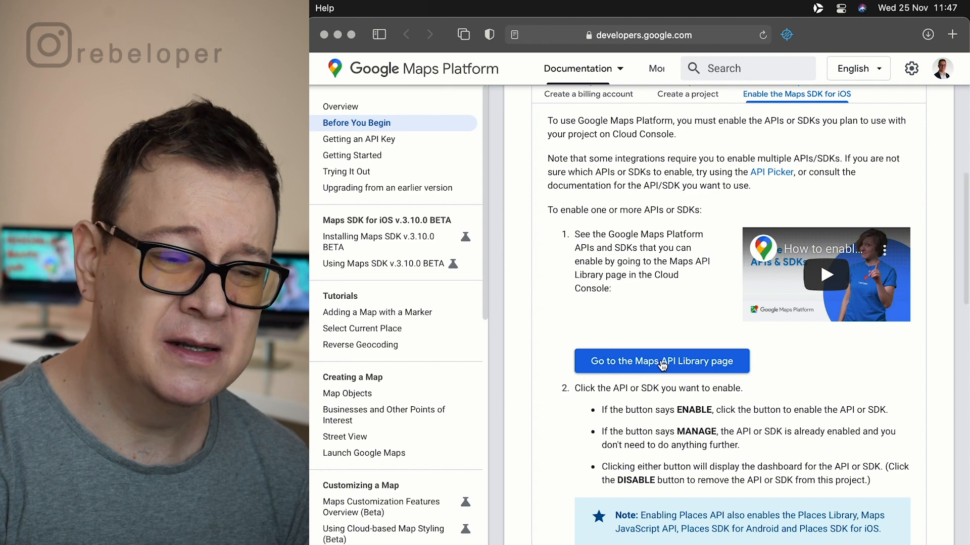
# - Search the Cloud Console API Library for 'ios' and open Maps SDK for iOS
pyautogui.click(661, 361)
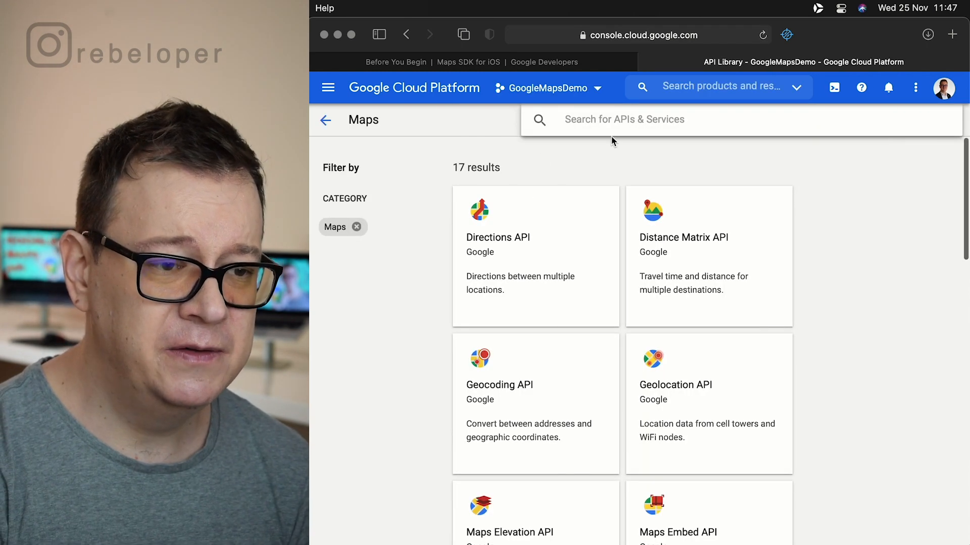
pyautogui.write('i')
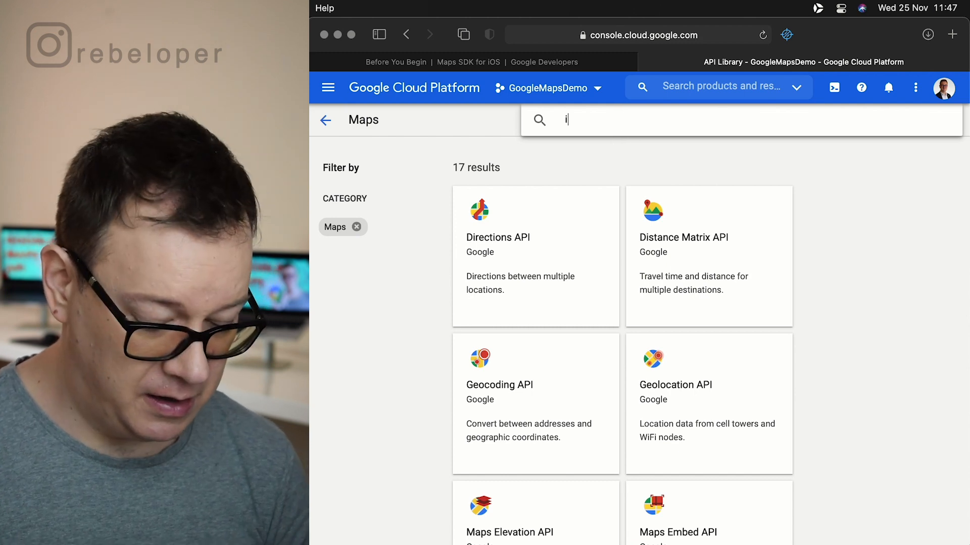
pyautogui.write('os')
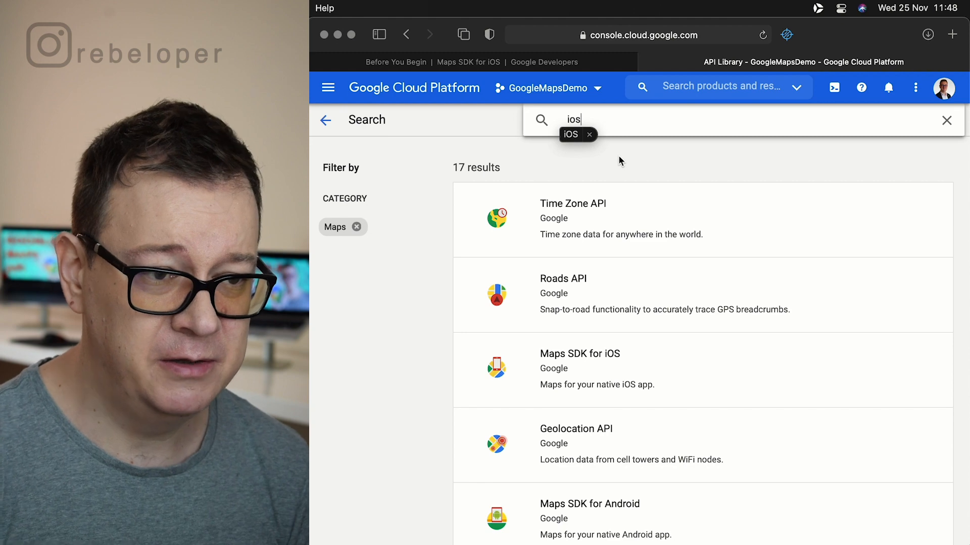
pyautogui.moveTo(575, 351)
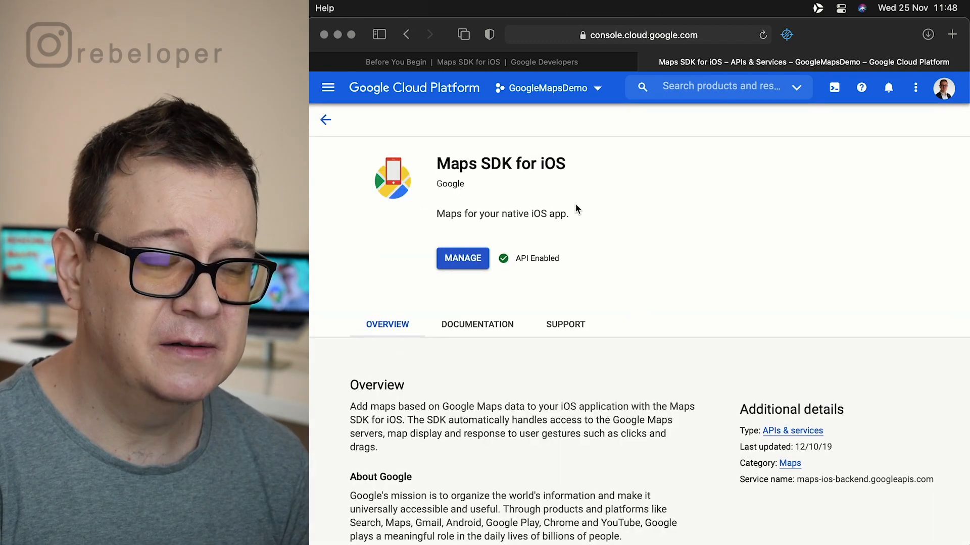
pyautogui.moveTo(549, 88)
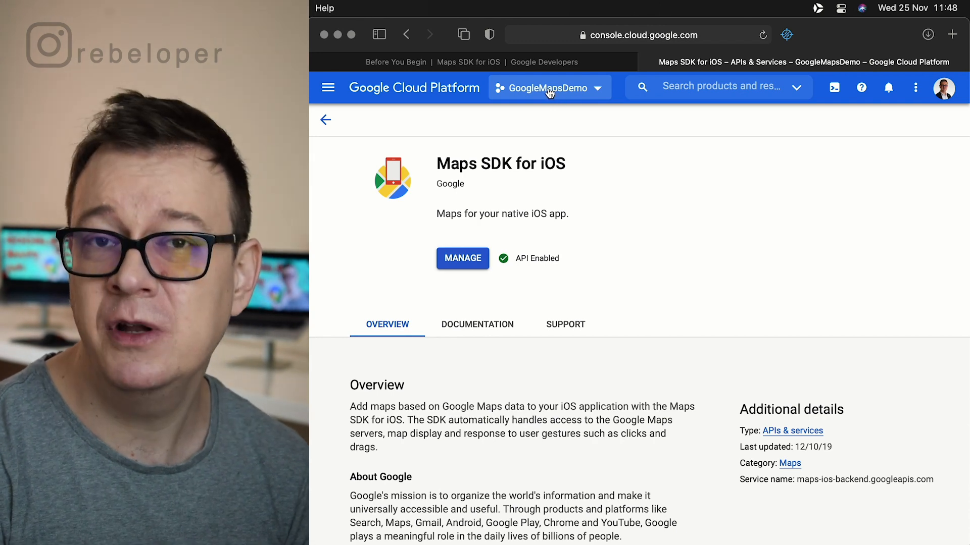
pyautogui.moveTo(422, 253)
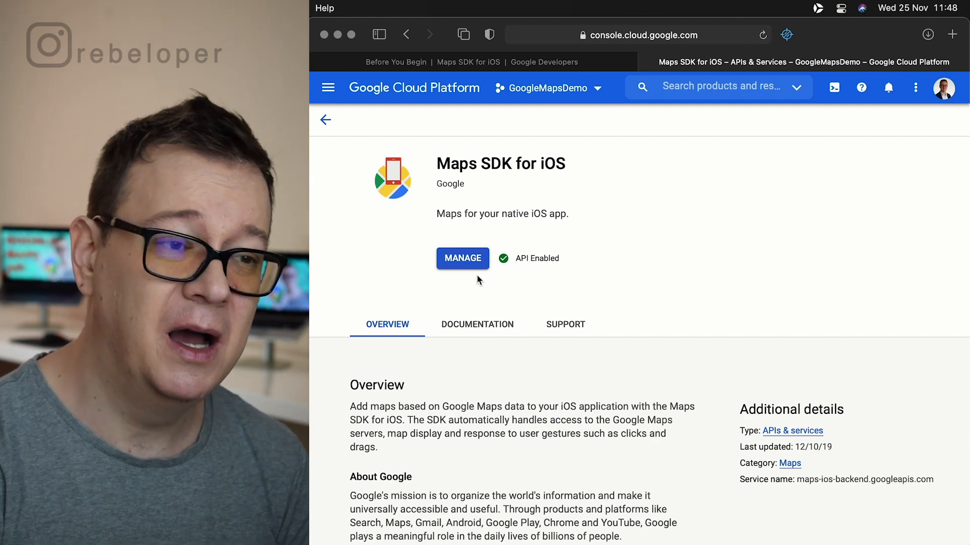
pyautogui.click(468, 62)
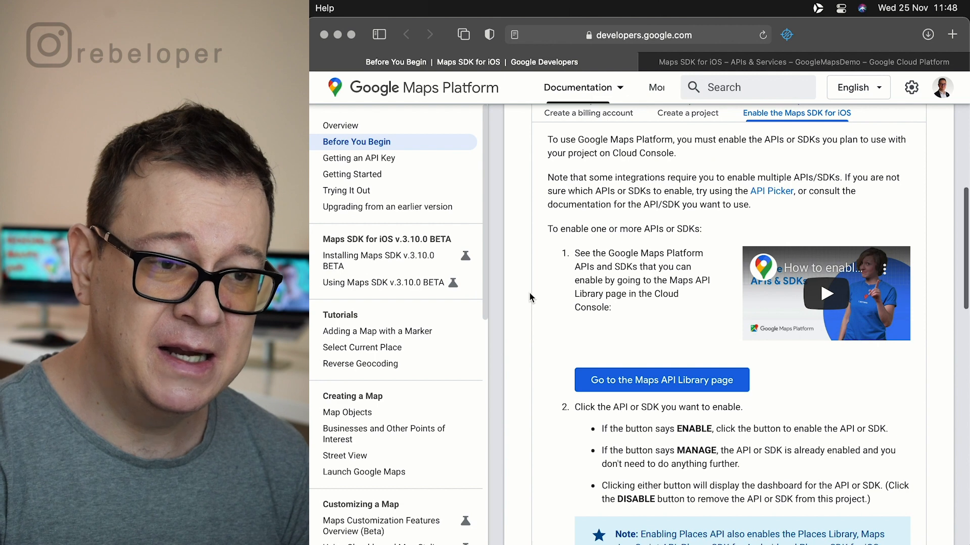
# - Open the 'Getting an API Key' guide to its Creating API keys section
pyautogui.scroll(3)
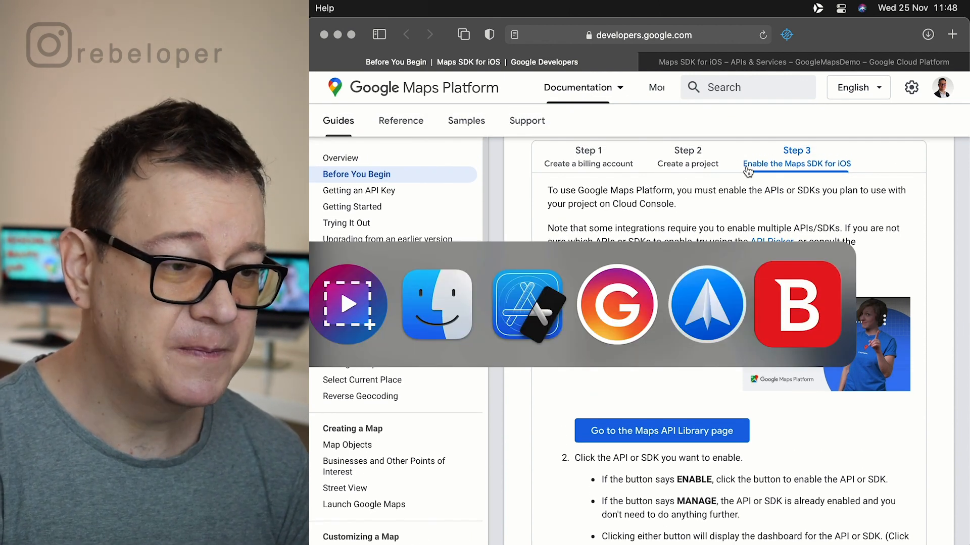
pyautogui.click(527, 304)
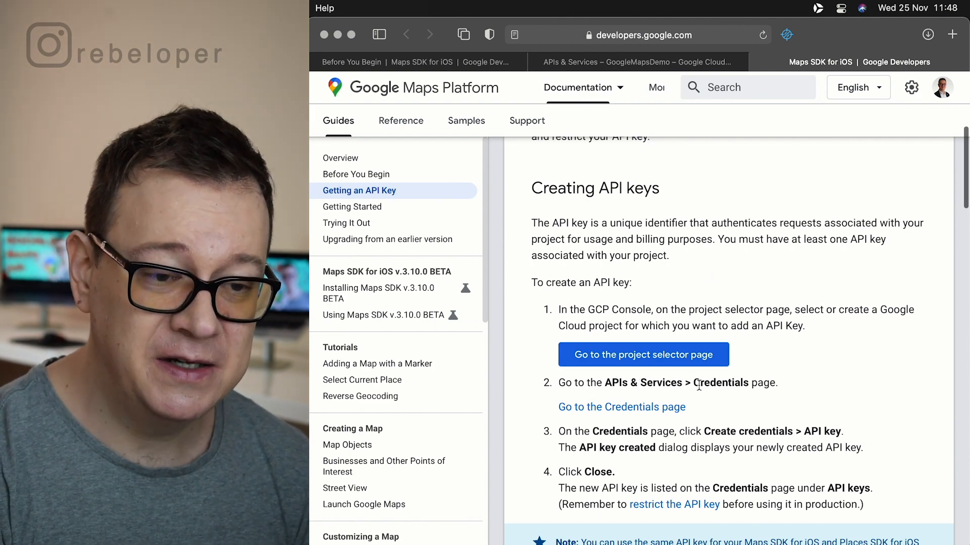
pyautogui.moveTo(711, 405)
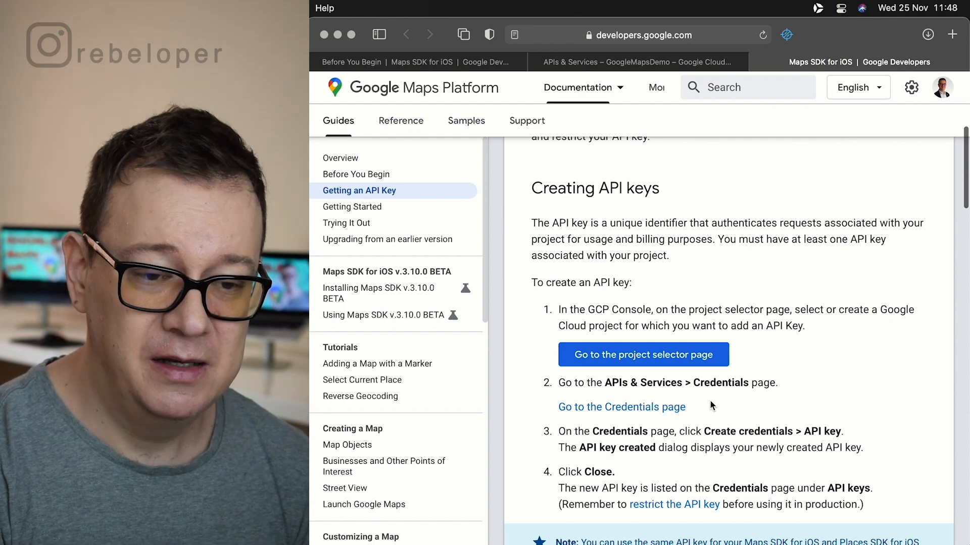
pyautogui.moveTo(643, 355)
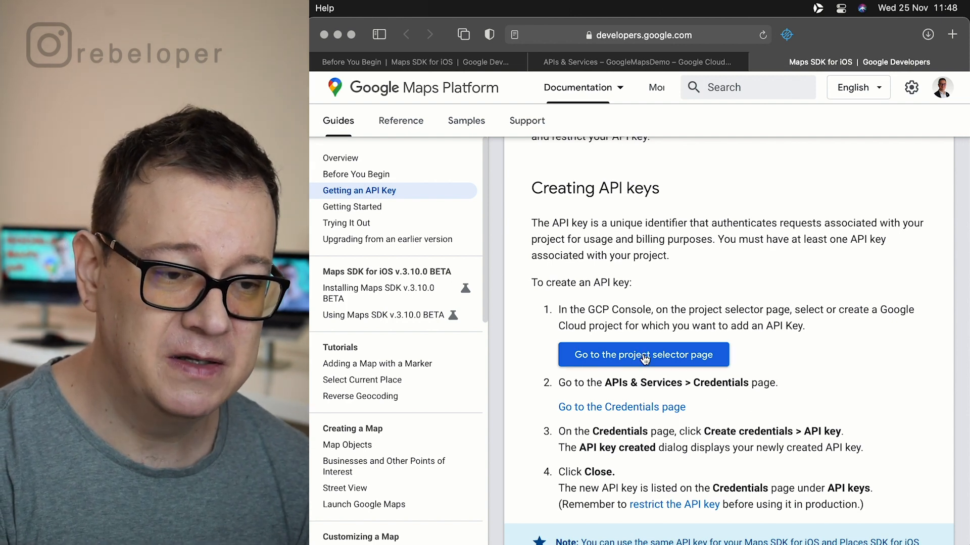
# - Select the GoogleMapsDemo project and go to APIs & Services Credentials
pyautogui.click(642, 354)
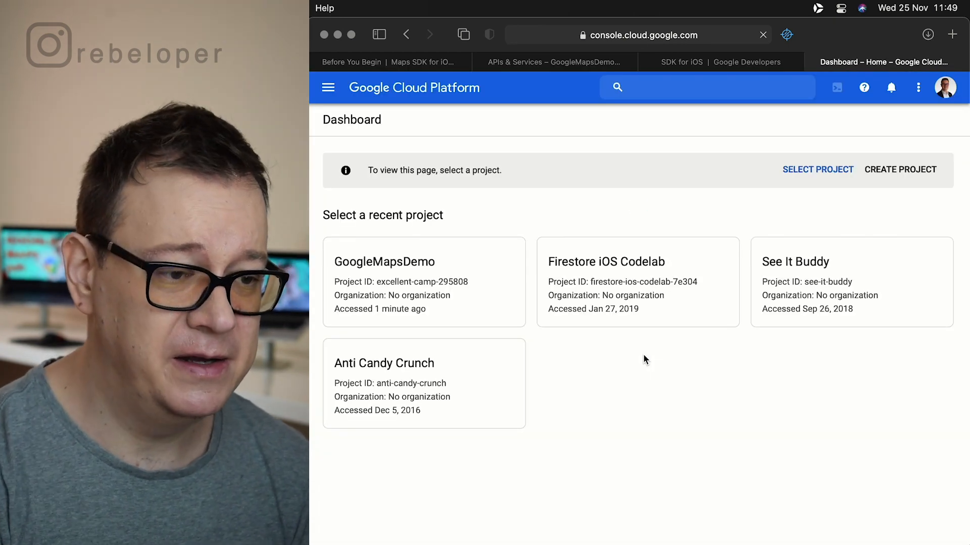
pyautogui.moveTo(393, 265)
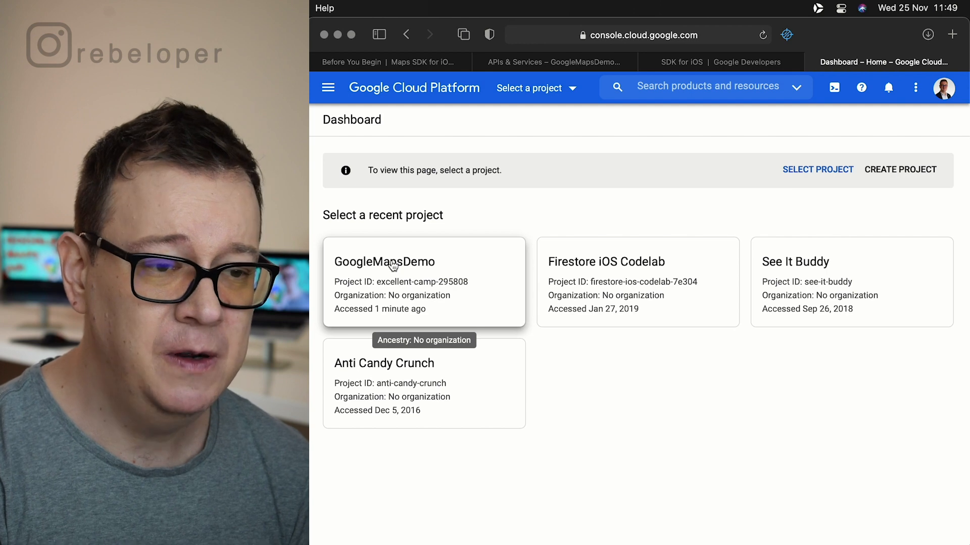
pyautogui.click(402, 261)
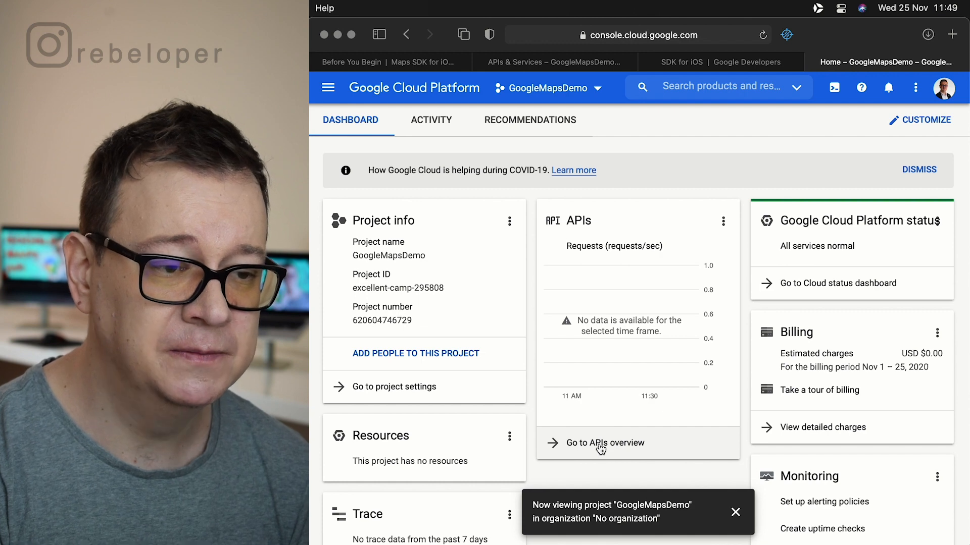
pyautogui.click(604, 443)
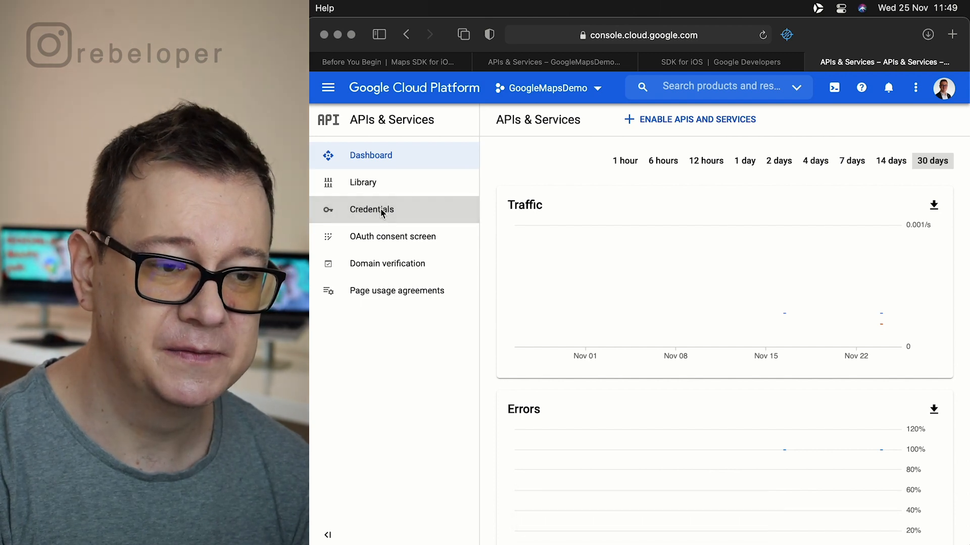
pyautogui.click(372, 209)
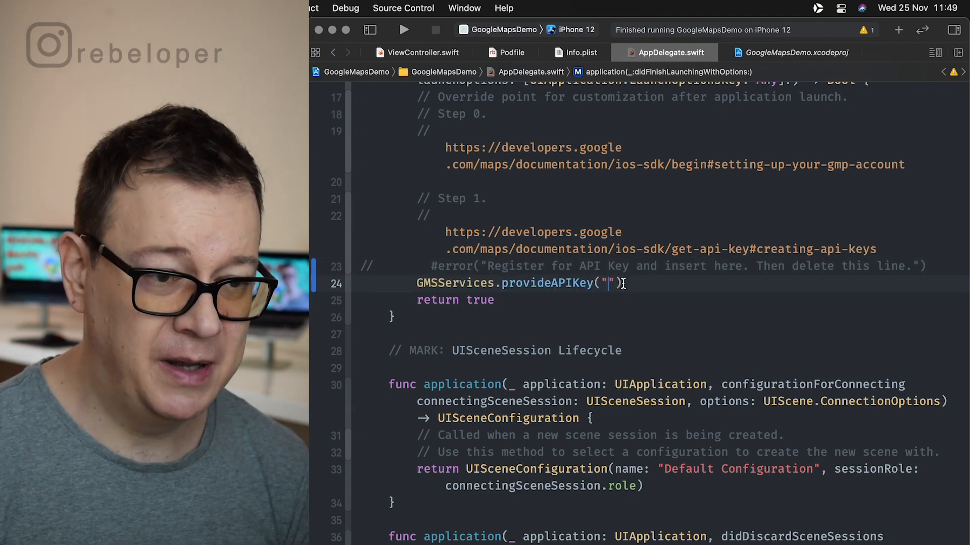
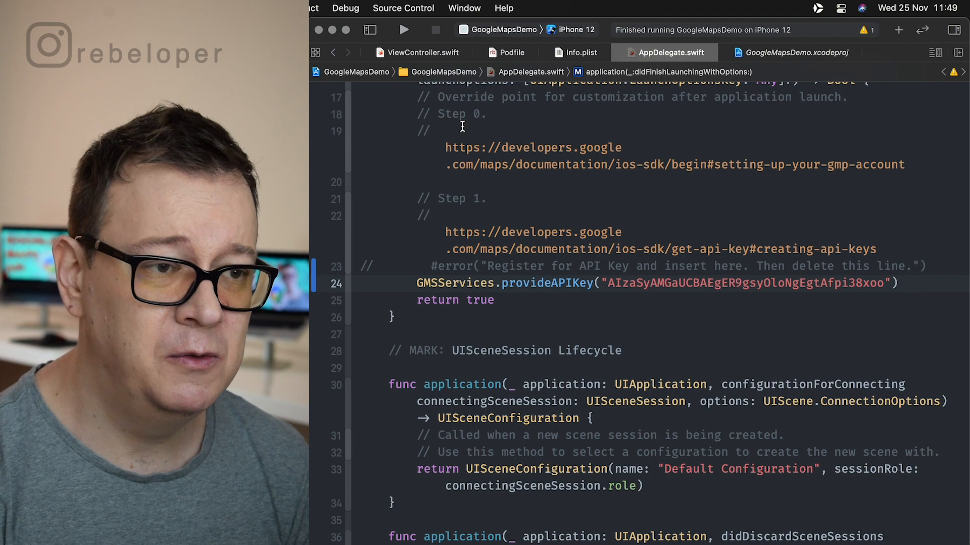
pyautogui.moveTo(404, 30)
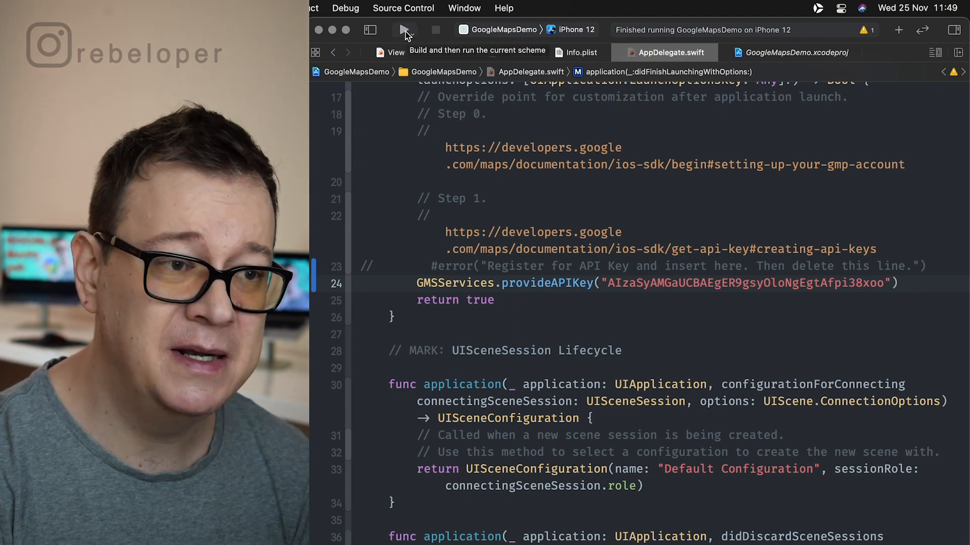
pyautogui.click(403, 30)
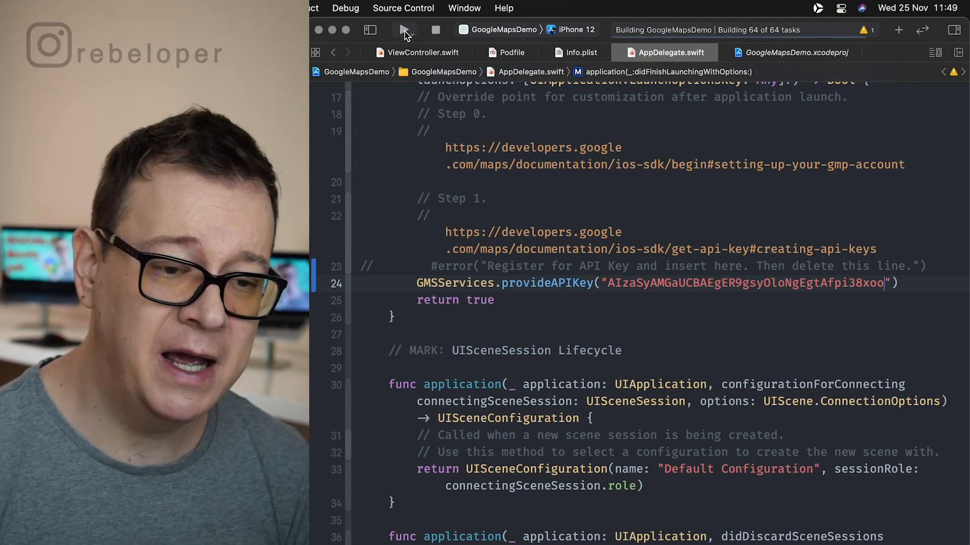
pyautogui.click(403, 30)
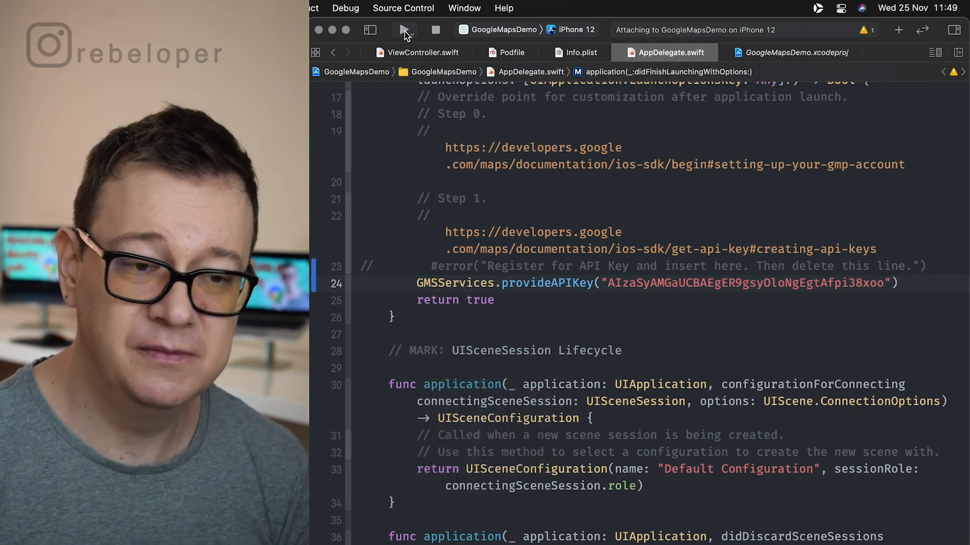
pyautogui.click(402, 30)
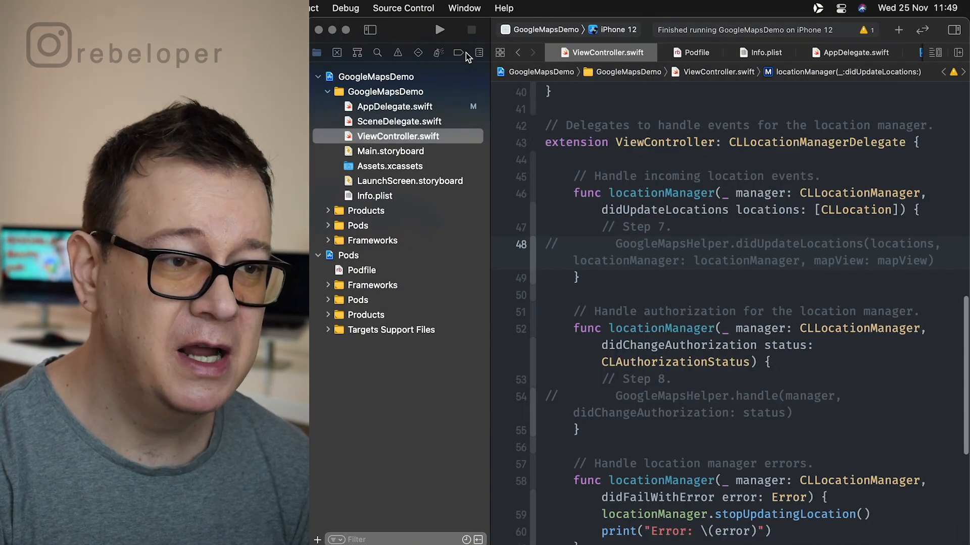
# - Hide the navigator and scroll through ViewController.swift's commented Steps 2–8
pyautogui.click(370, 29)
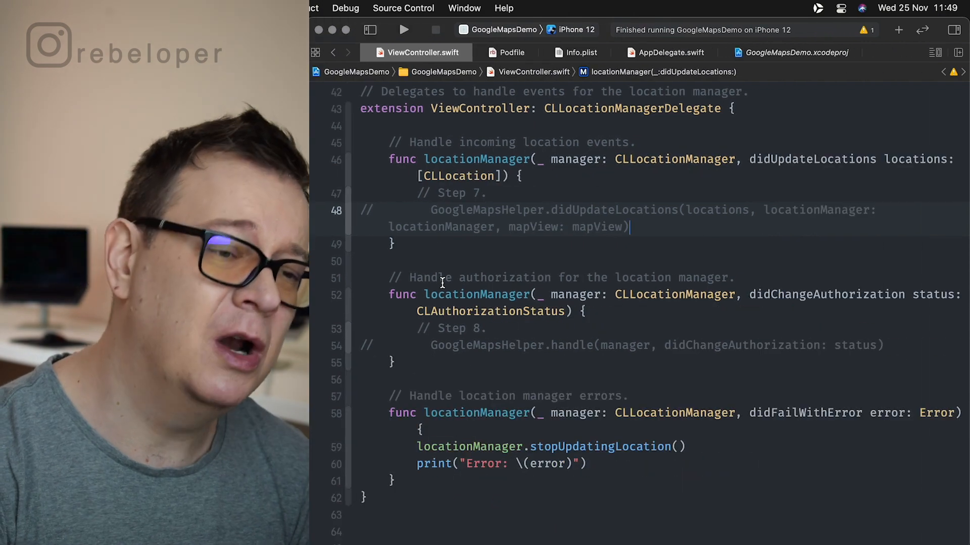
pyautogui.scroll(3)
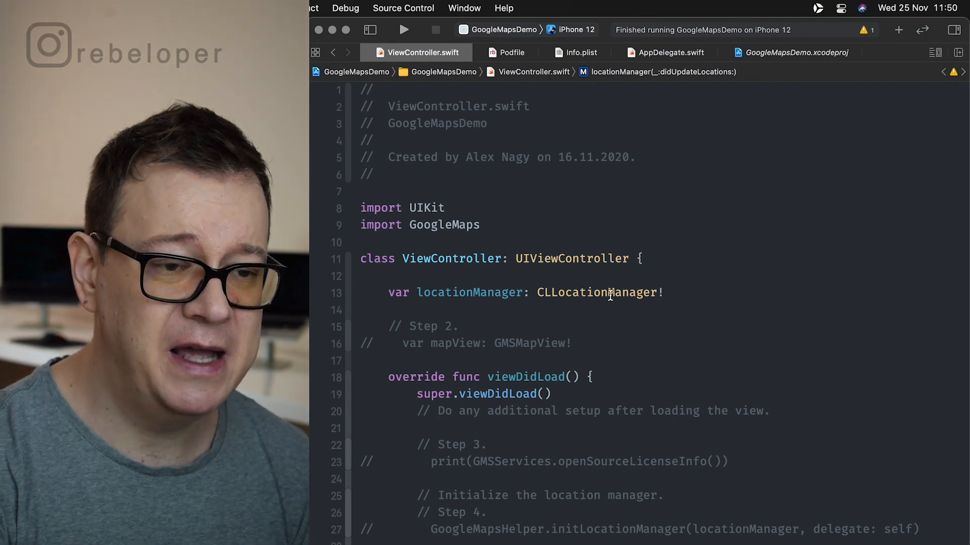
pyautogui.scroll(-3)
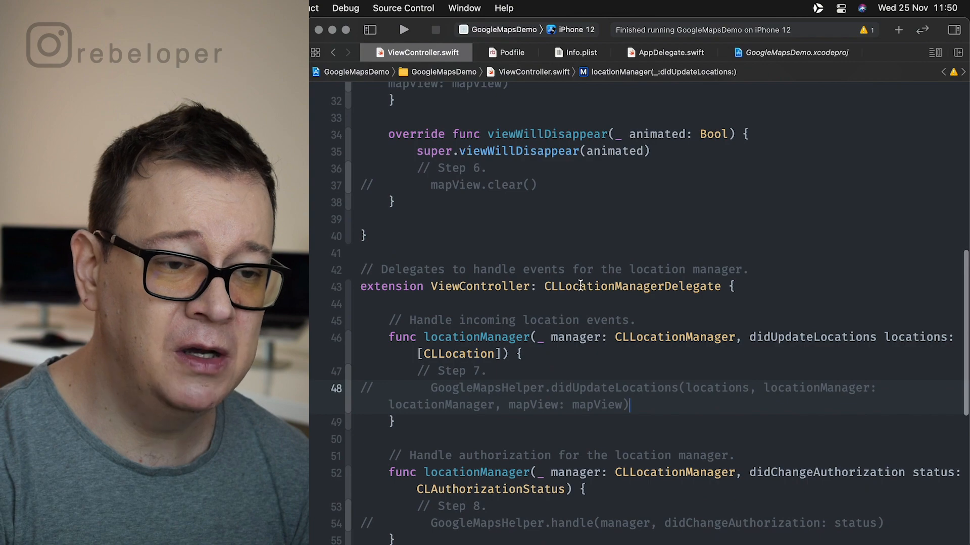
pyautogui.scroll(-3)
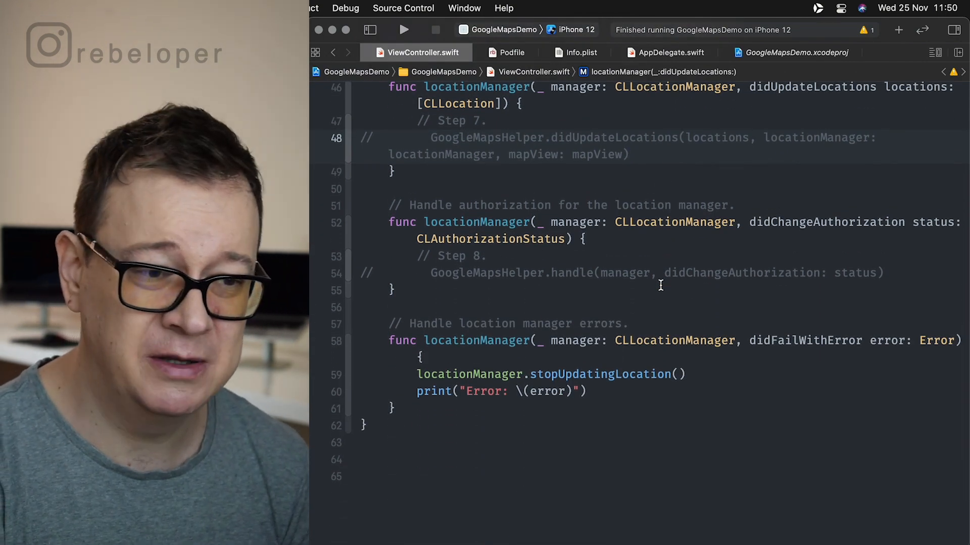
pyautogui.scroll(3)
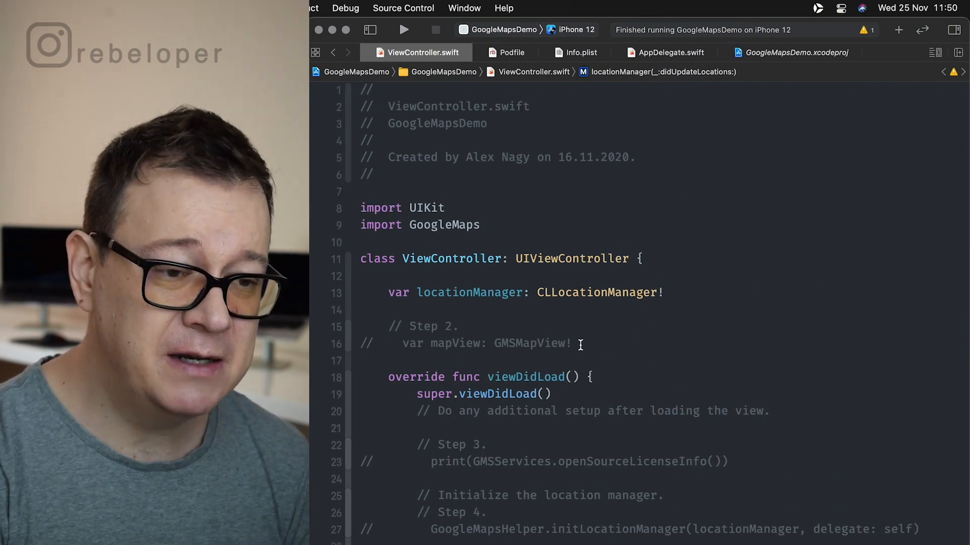
# - Uncomment 'var mapView: GMSMapView!' and the openSourceLicenseInfo print line
pyautogui.click(572, 344)
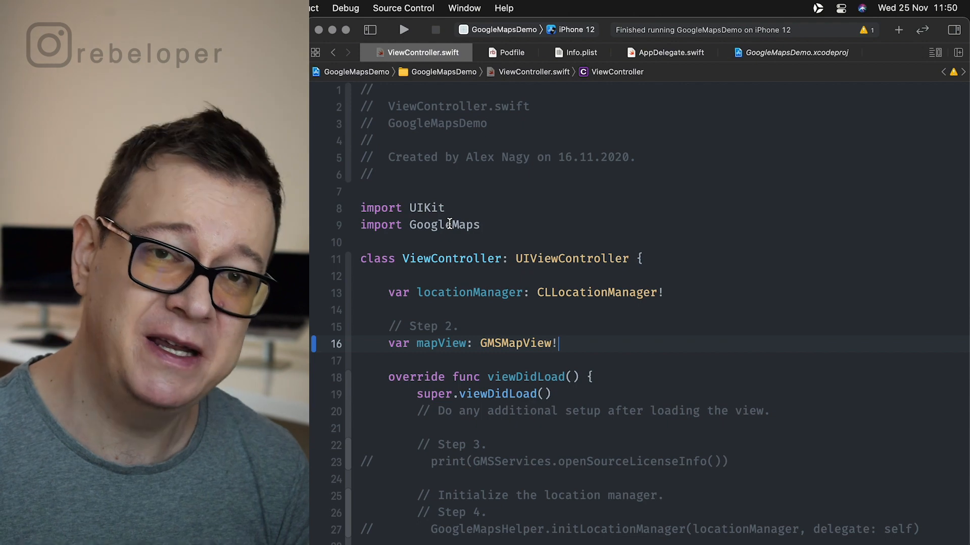
pyautogui.scroll(-3)
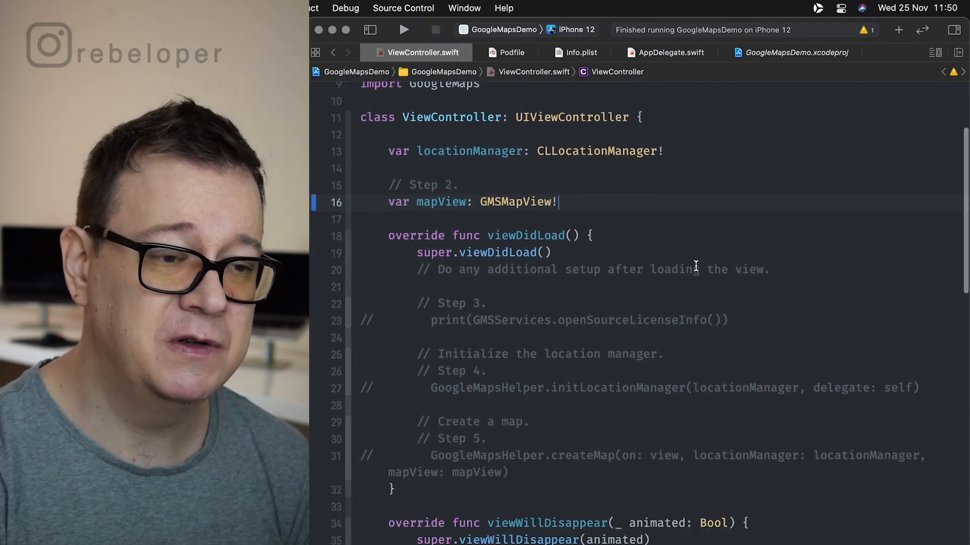
pyautogui.scroll(-3)
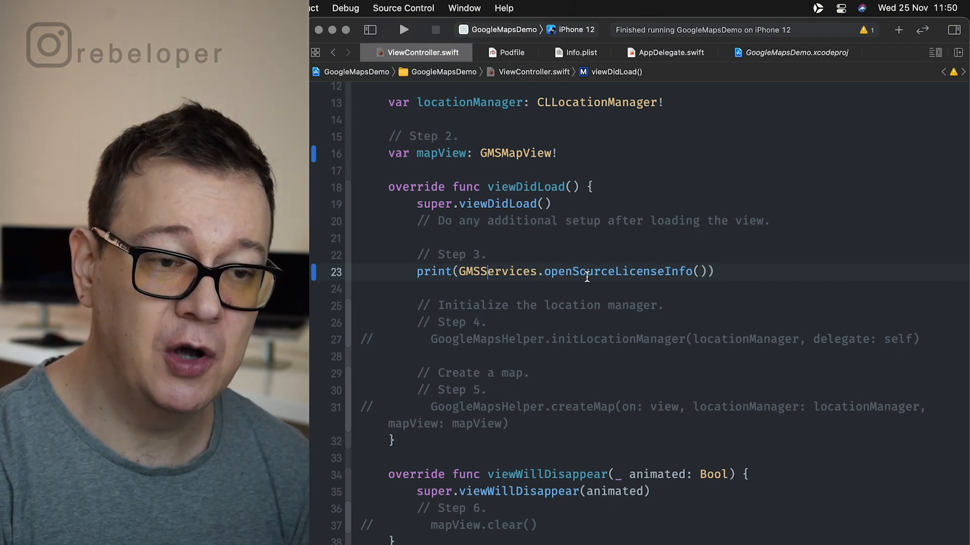
pyautogui.moveTo(639, 276)
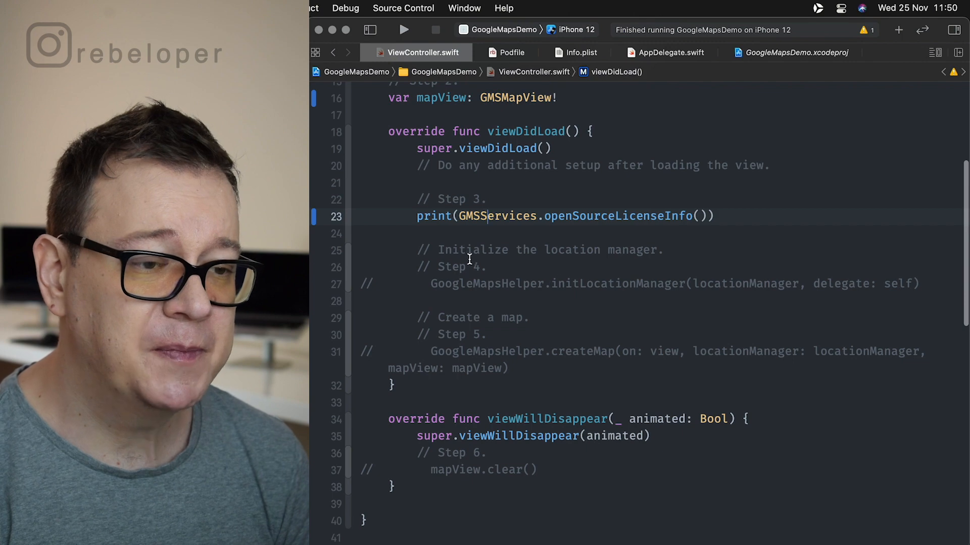
pyautogui.moveTo(593, 284)
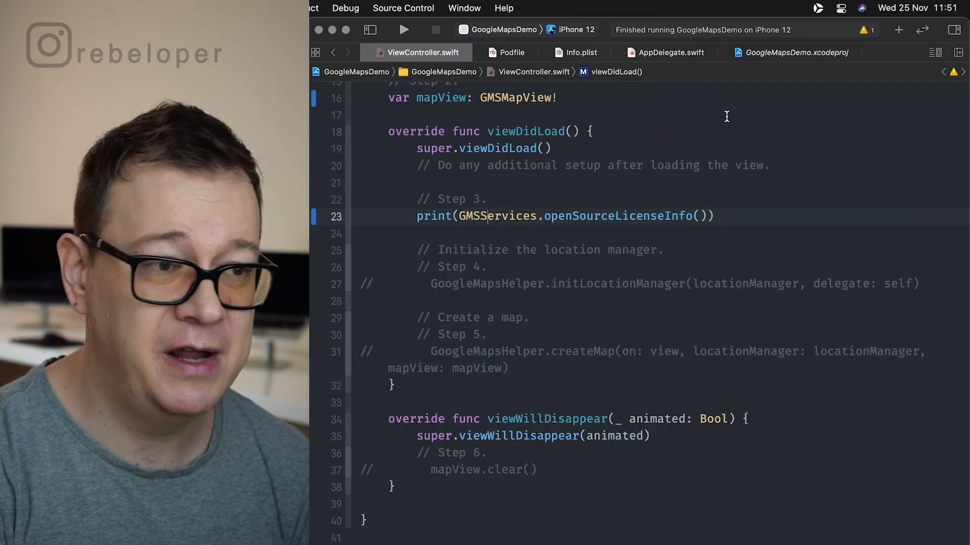
pyautogui.click(314, 52)
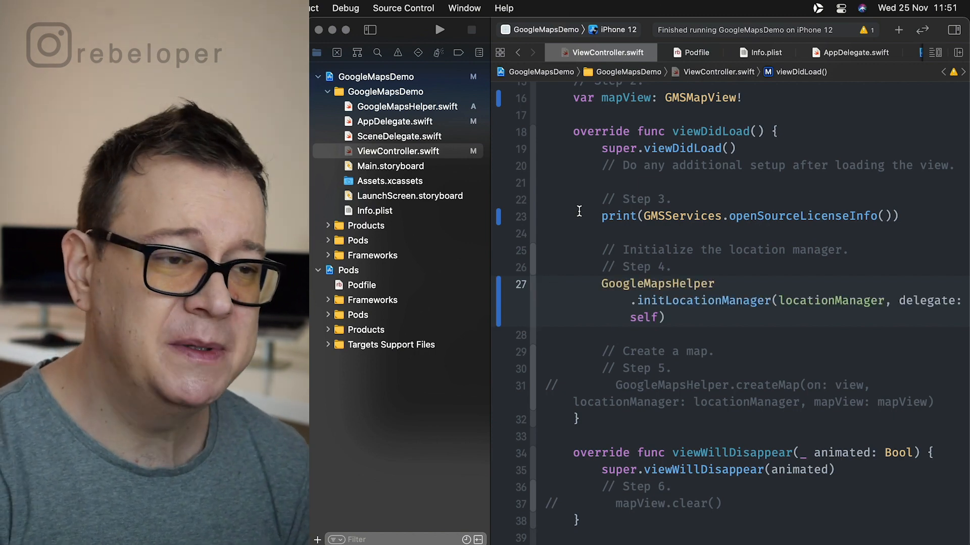
pyautogui.click(406, 106)
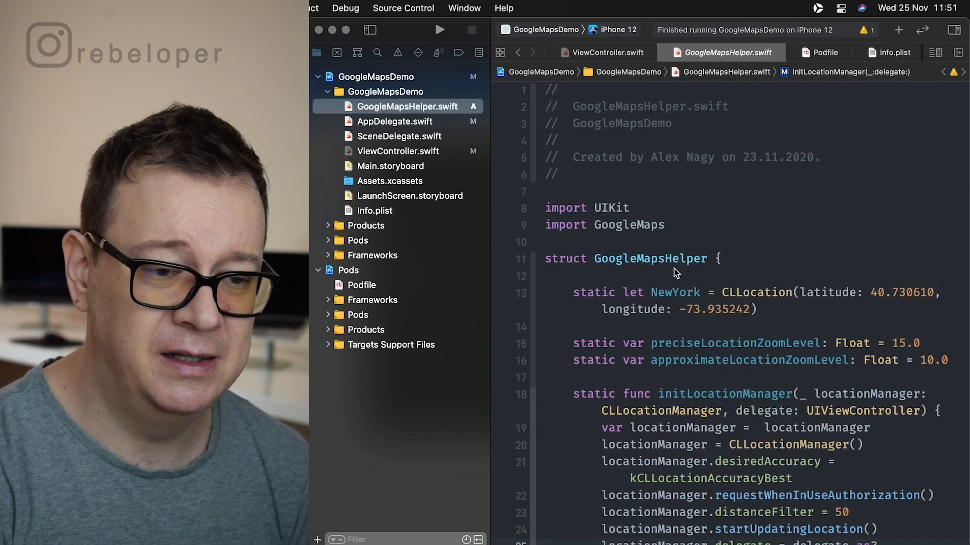
pyautogui.scroll(-3)
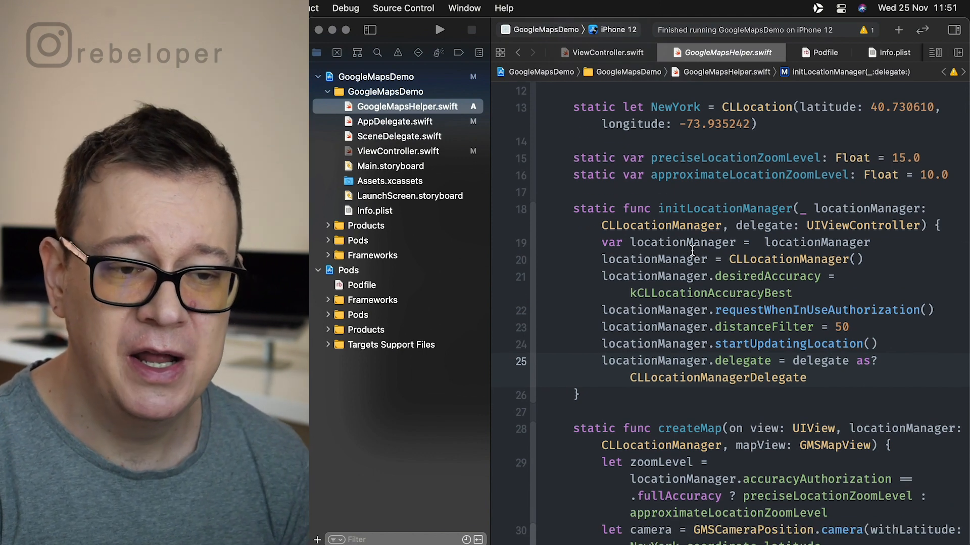
pyautogui.moveTo(799, 288)
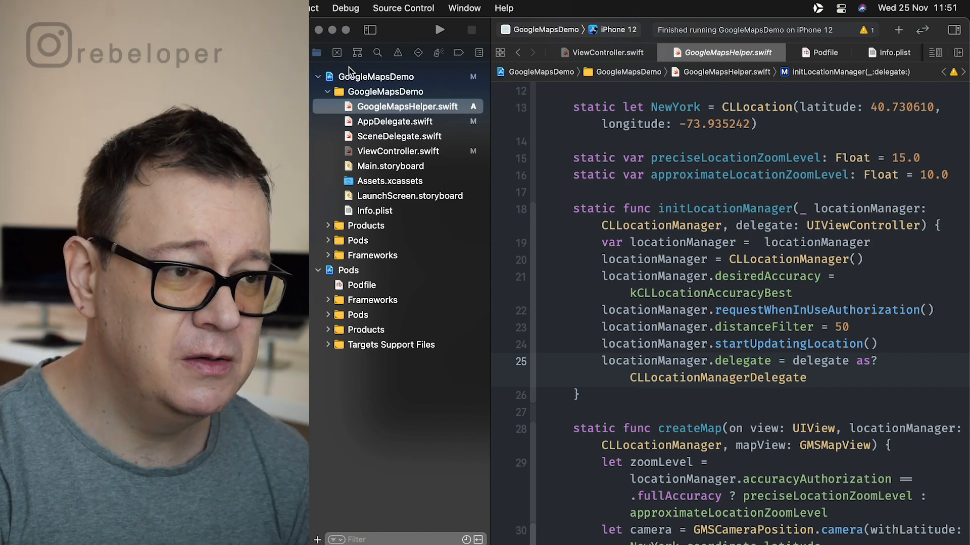
pyautogui.click(374, 76)
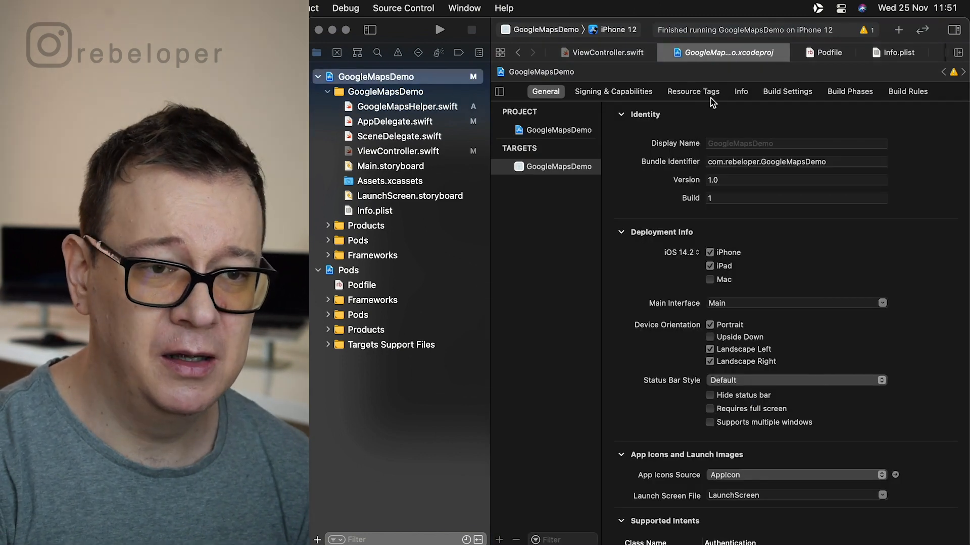
pyautogui.click(740, 92)
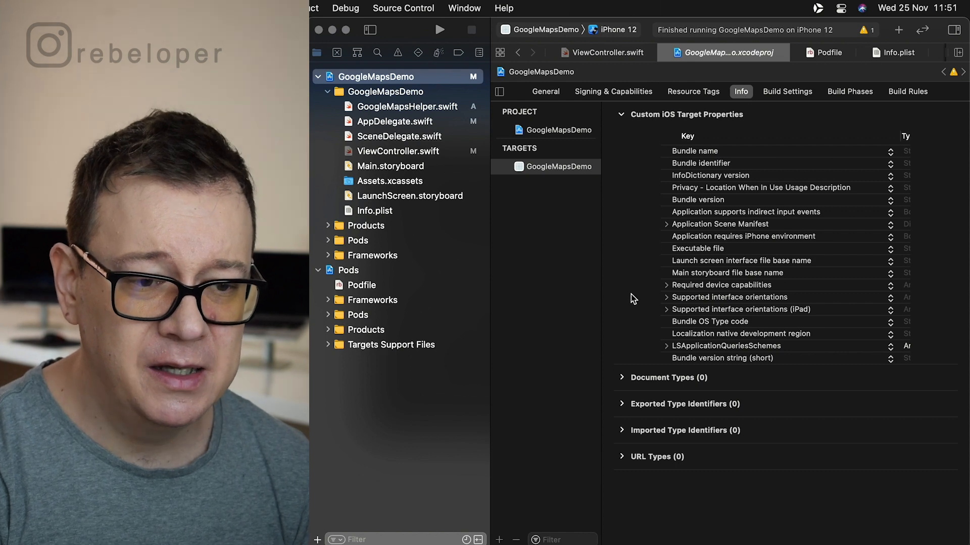
pyautogui.moveTo(742, 192)
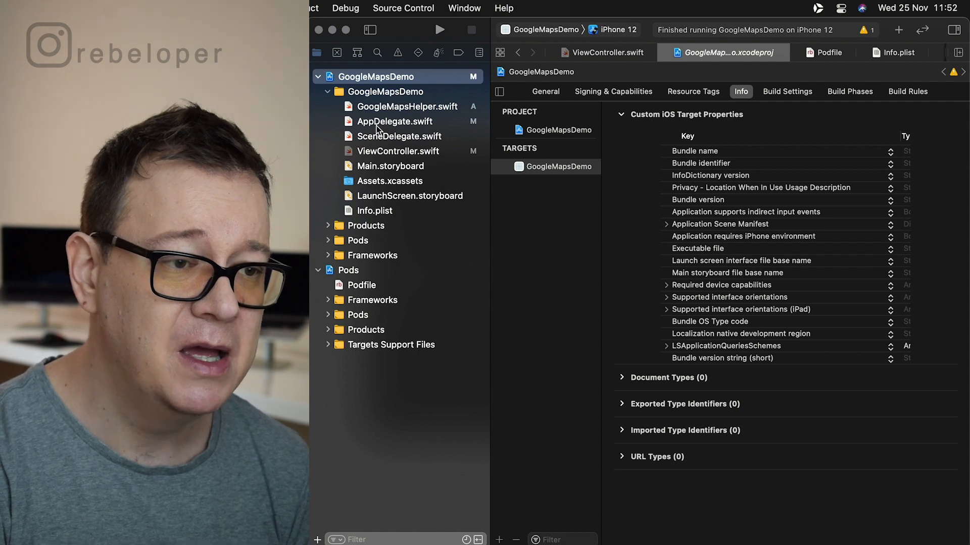
pyautogui.click(406, 107)
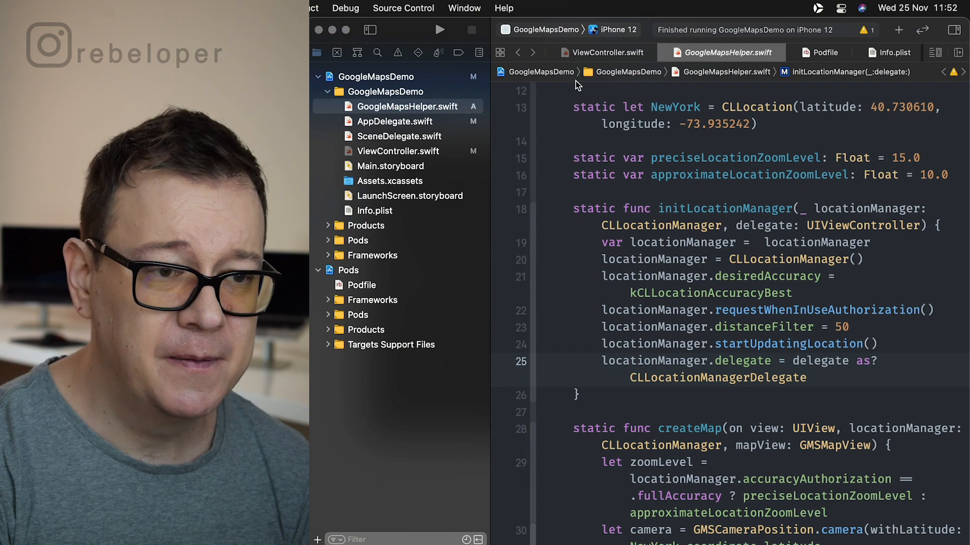
# - Uncomment the GoogleMapsHelper.createMap(on:locationManager:mapView:) call in viewDidLoad
pyautogui.click(606, 53)
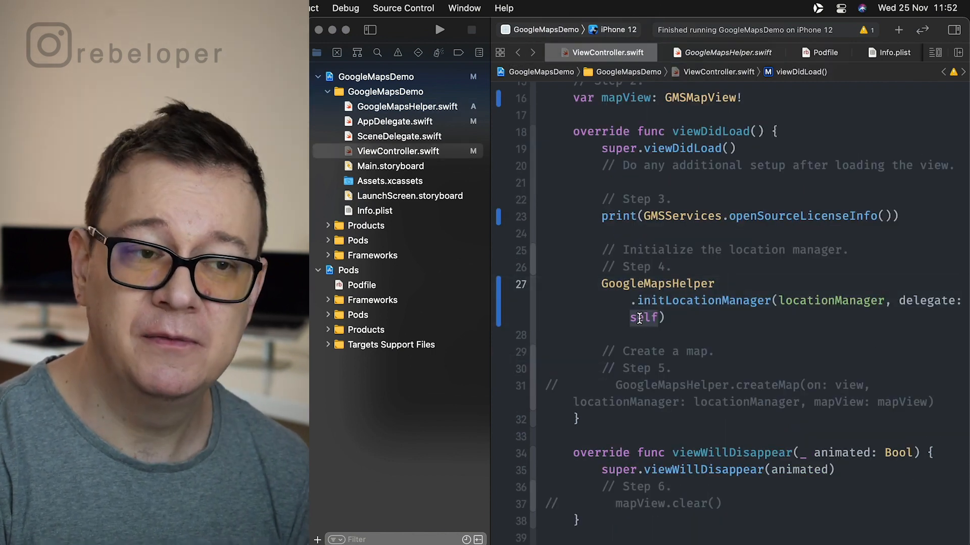
pyautogui.scroll(-3)
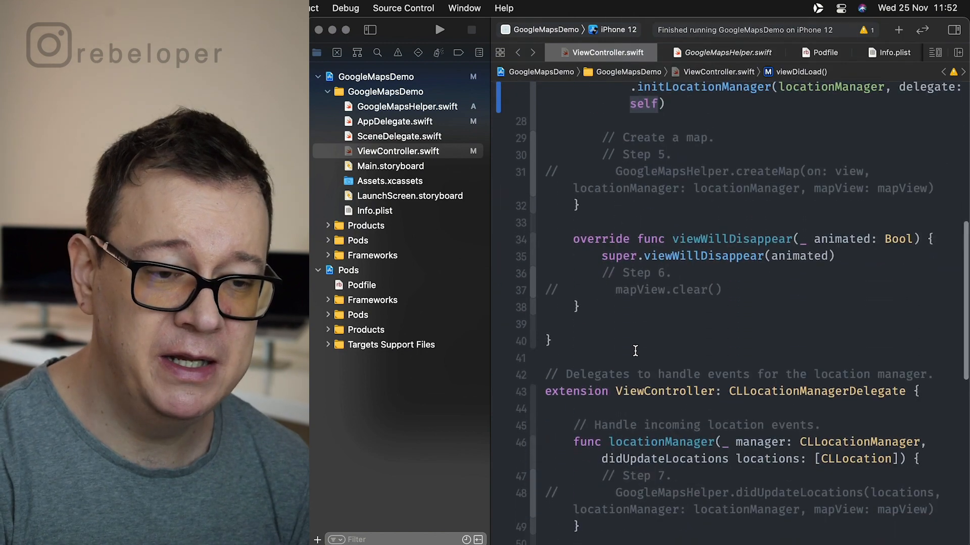
pyautogui.scroll(3)
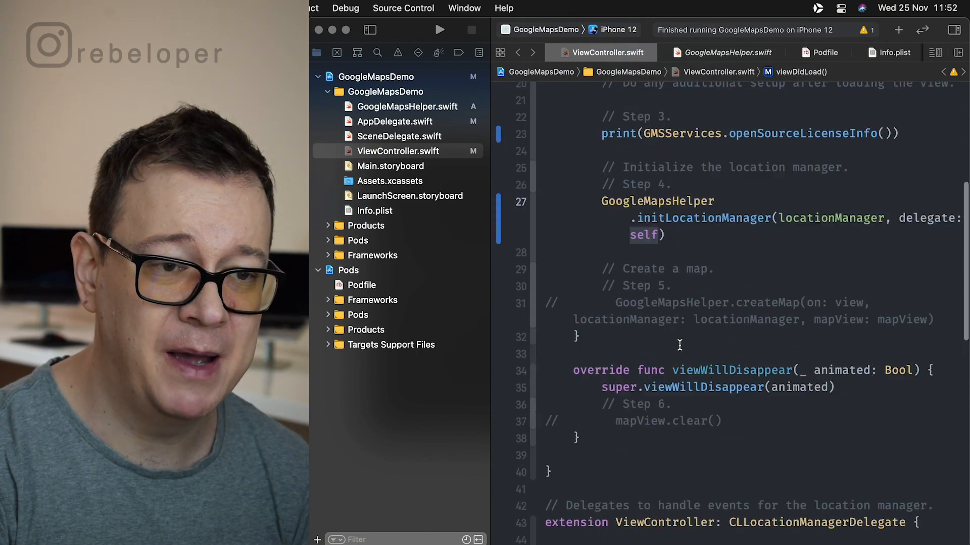
pyautogui.scroll(3)
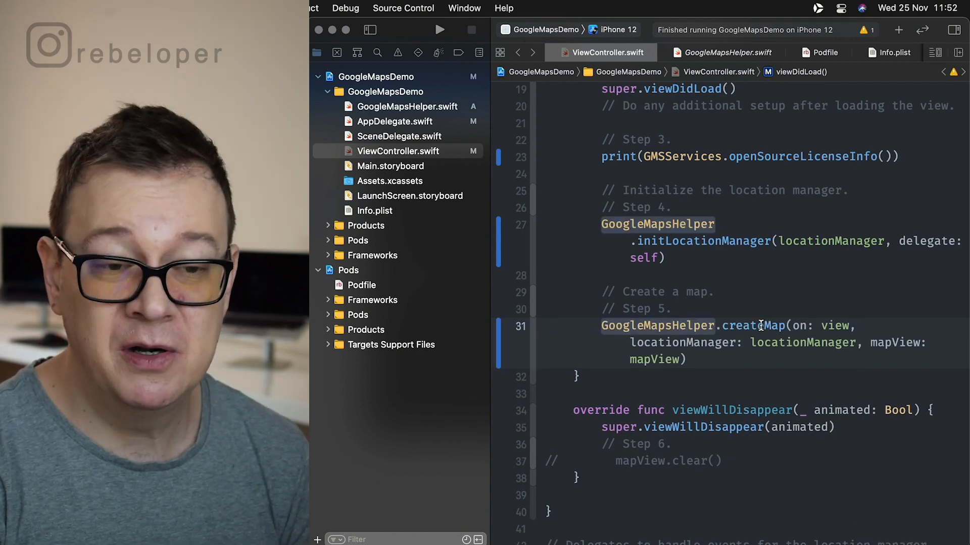
pyautogui.moveTo(794, 343)
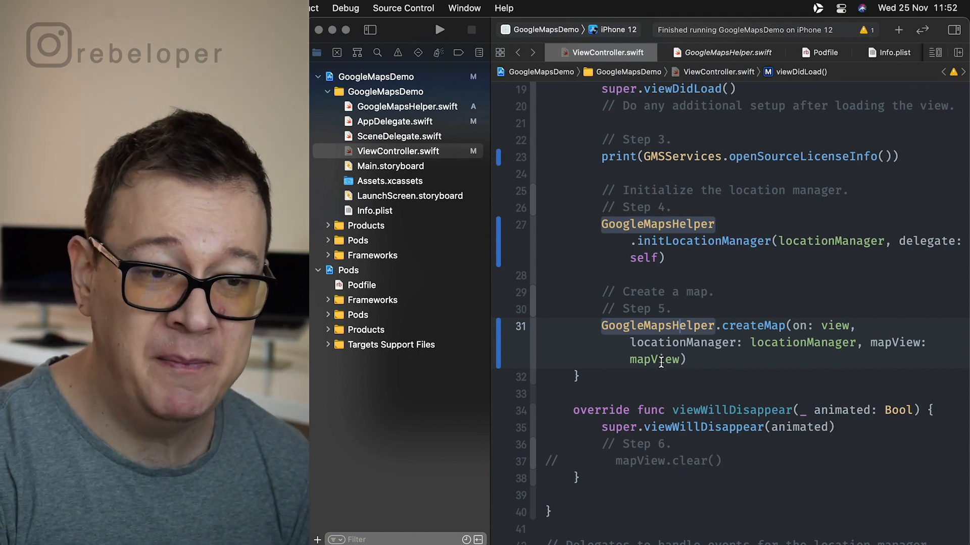
pyautogui.scroll(3)
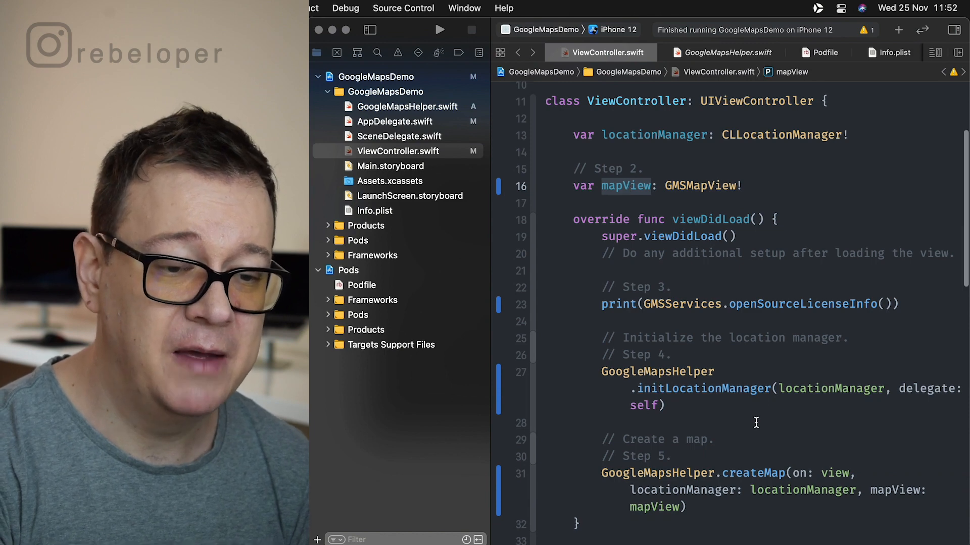
# - Jump to createMap's definition in GoogleMapsHelper.swift and hide the Navigator
pyautogui.rightClick(750, 395)
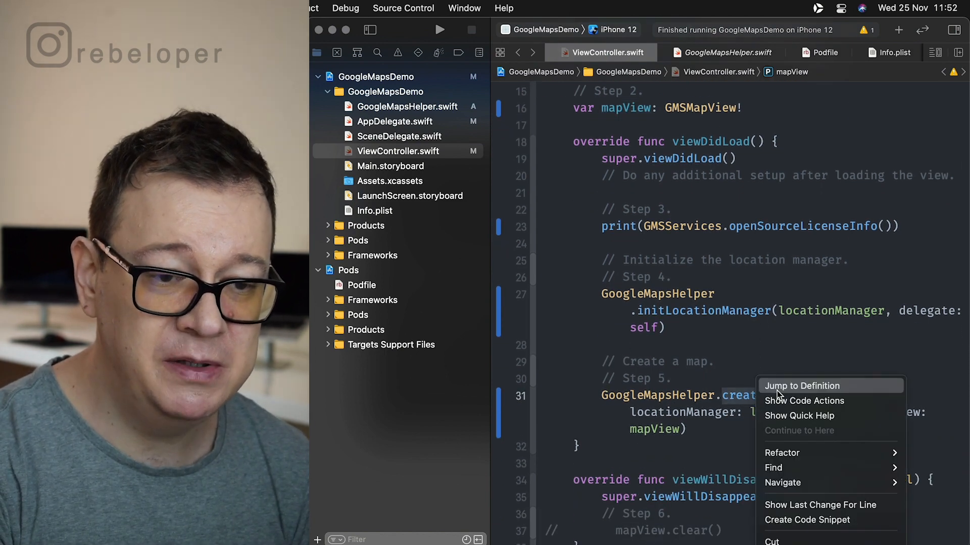
pyautogui.click(803, 385)
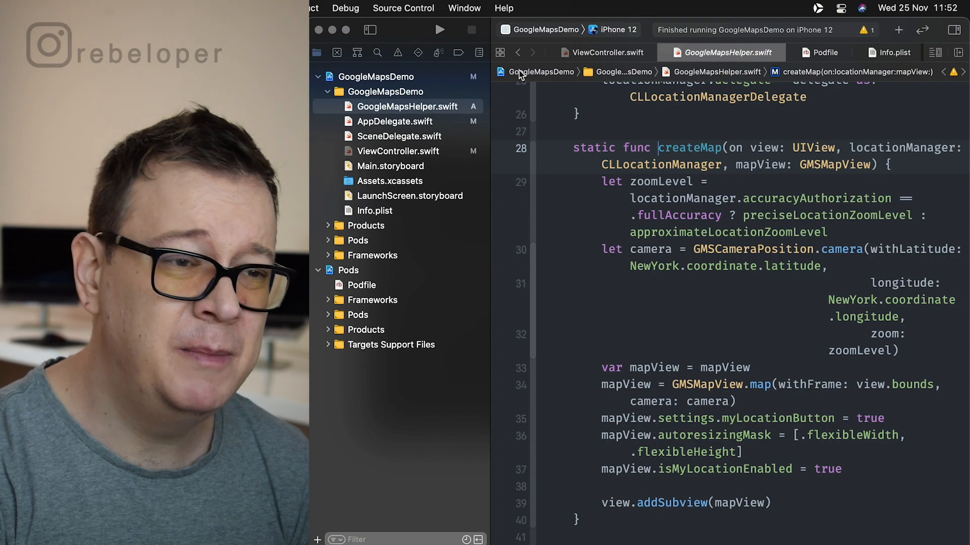
pyautogui.click(518, 52)
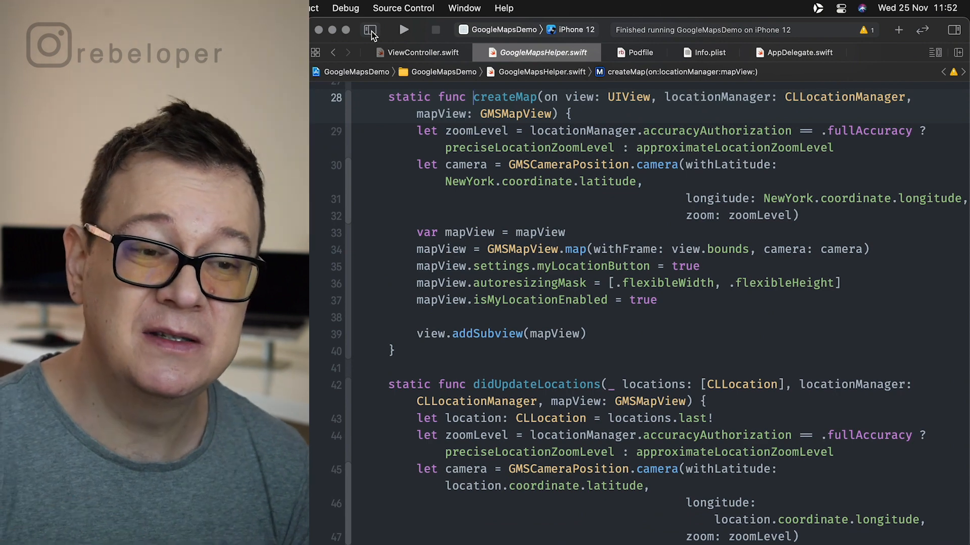
# - Scroll up and select mapView to highlight its uses in createMap
pyautogui.scroll(3)
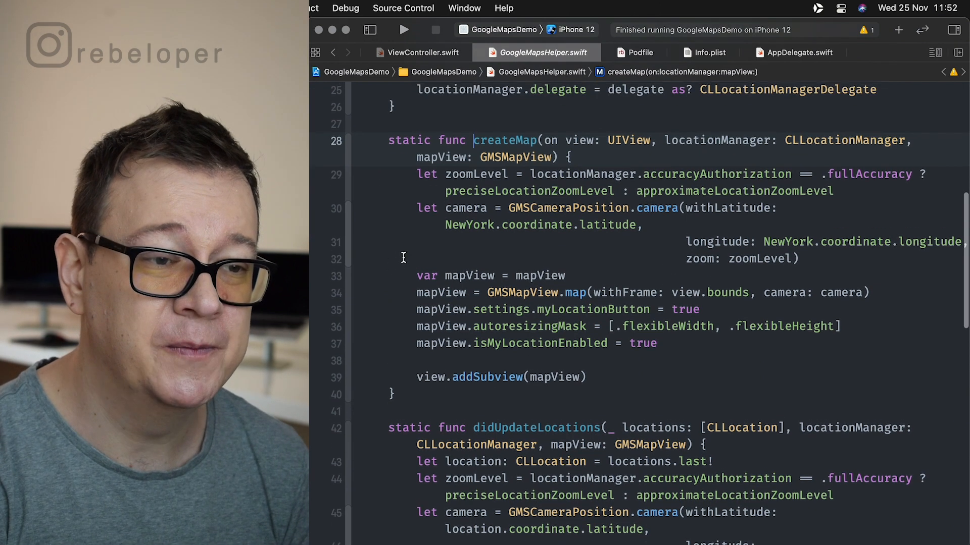
pyautogui.scroll(3)
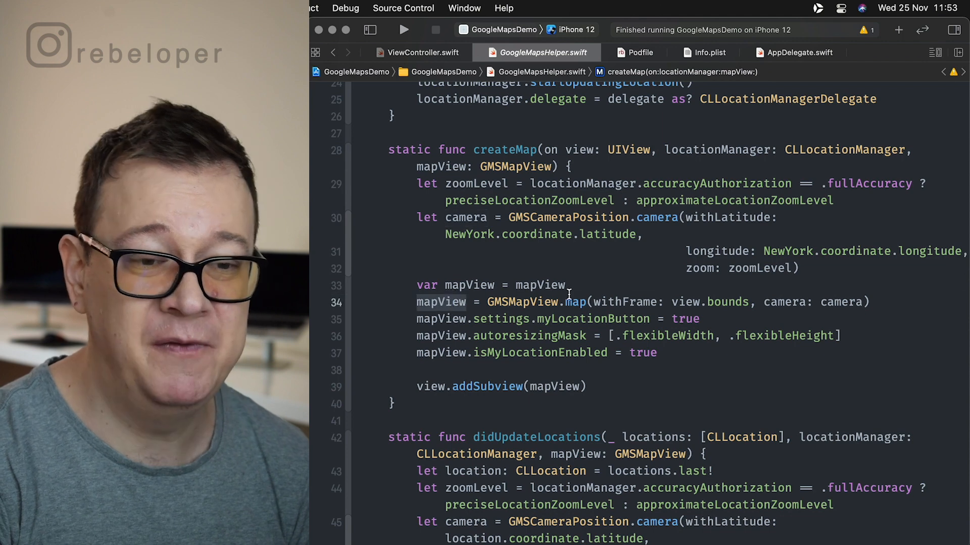
pyautogui.doubleClick(841, 302)
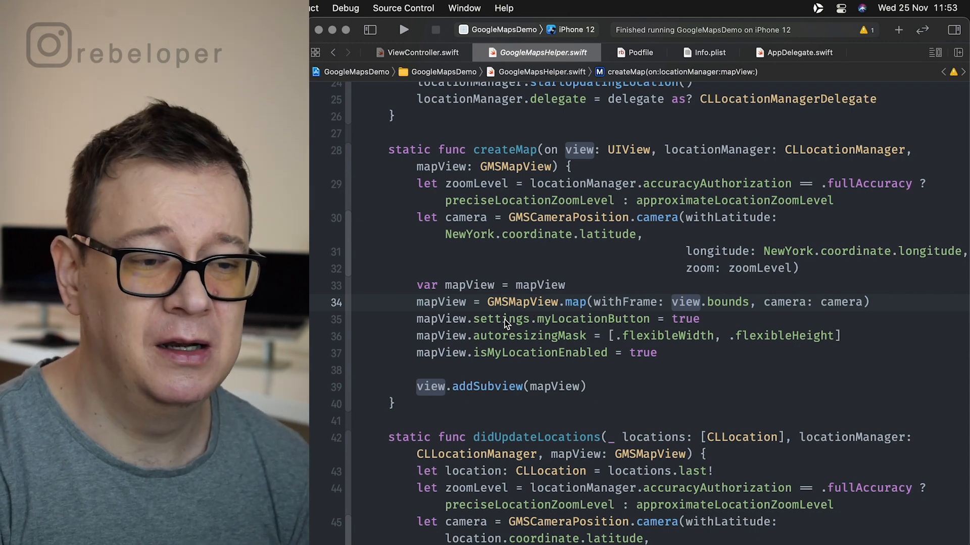
pyautogui.moveTo(592, 324)
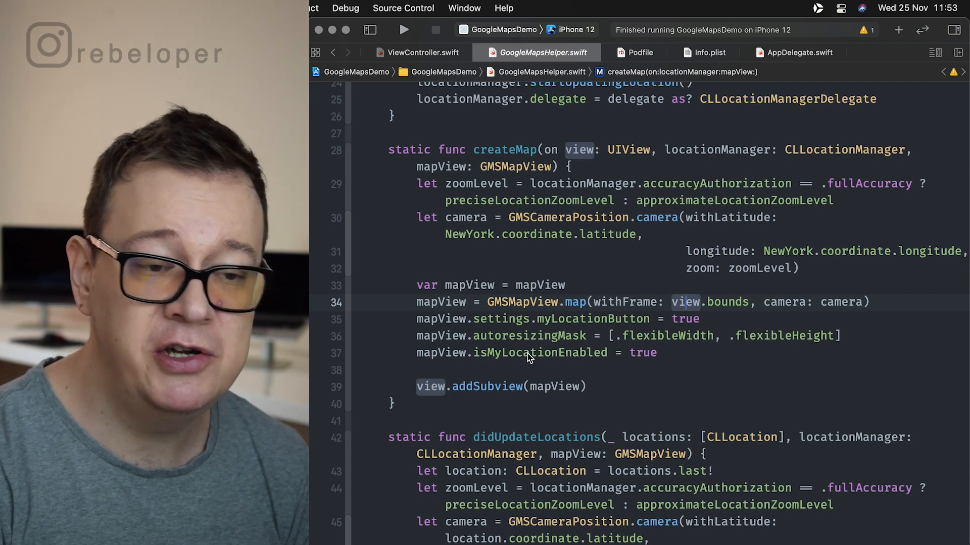
pyautogui.moveTo(467, 405)
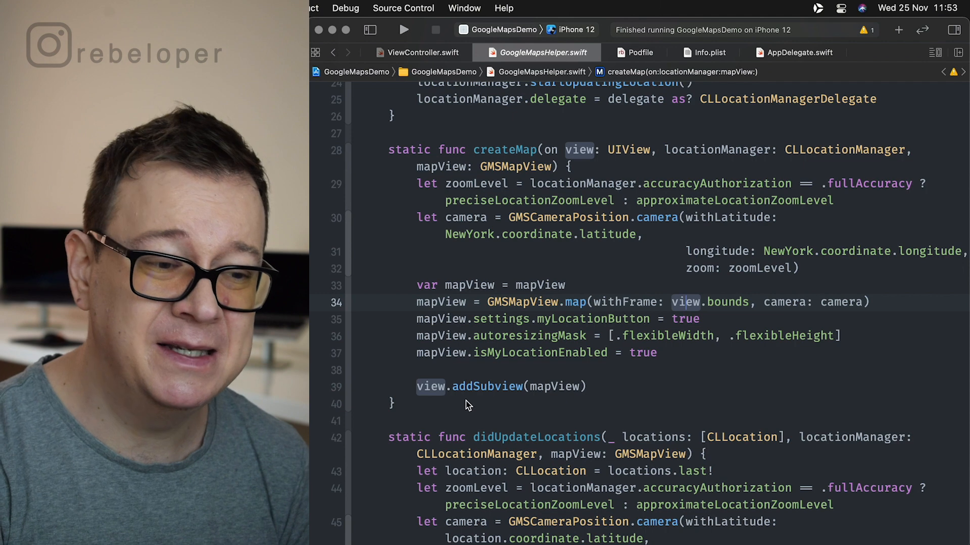
pyautogui.moveTo(556, 395)
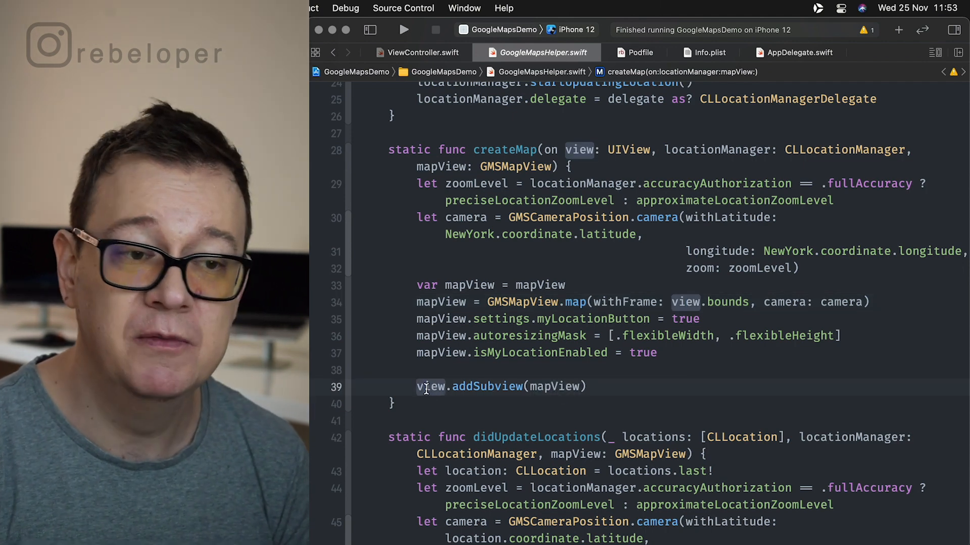
pyautogui.moveTo(423, 58)
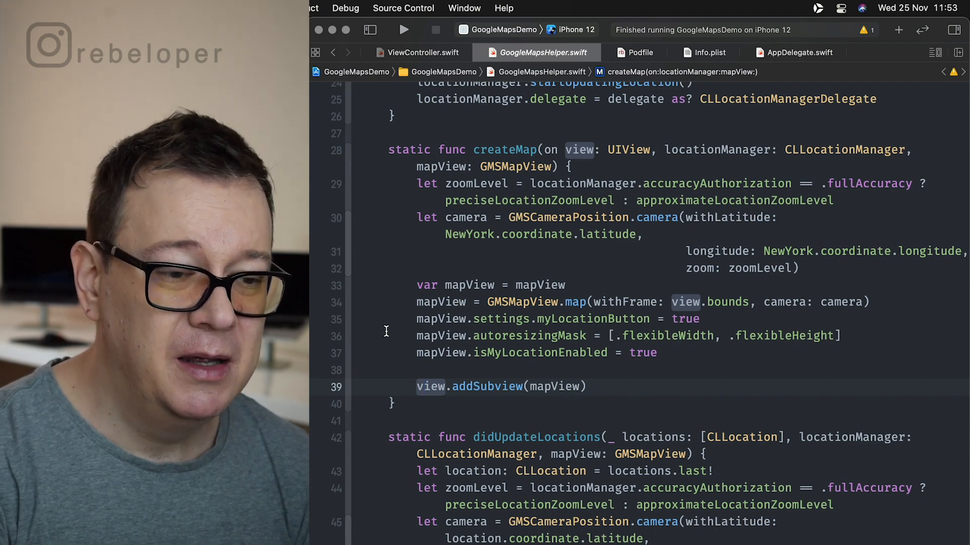
pyautogui.scroll(-3)
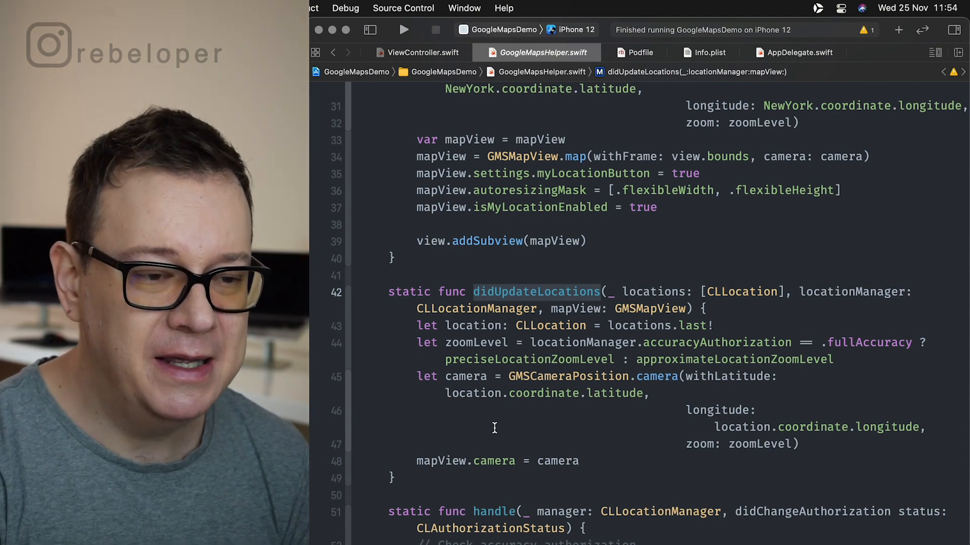
pyautogui.moveTo(472, 465)
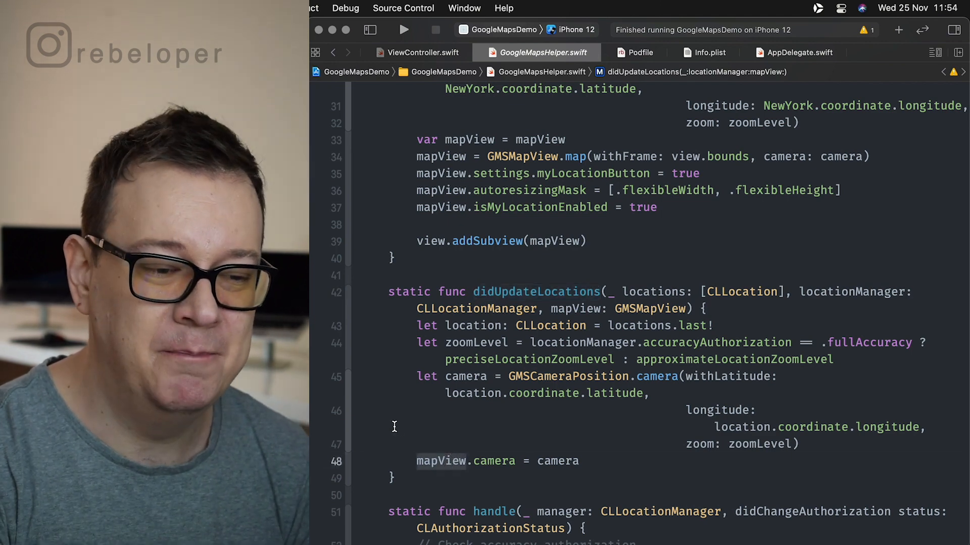
pyautogui.scroll(-3)
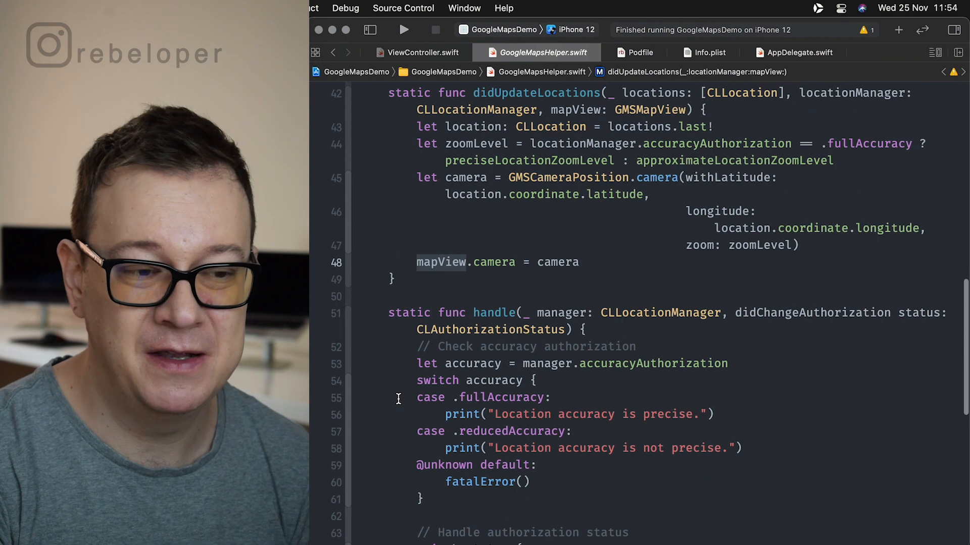
pyautogui.scroll(-3)
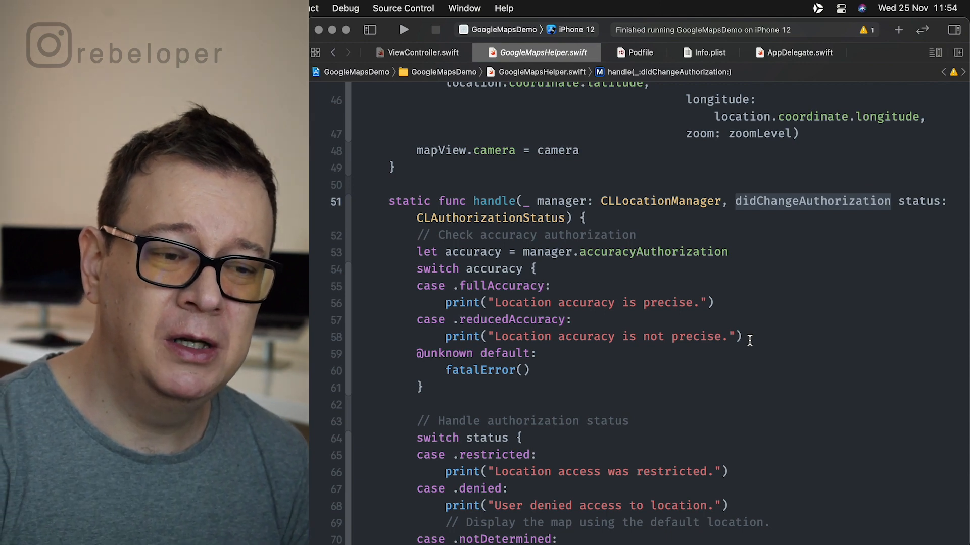
pyautogui.scroll(-3)
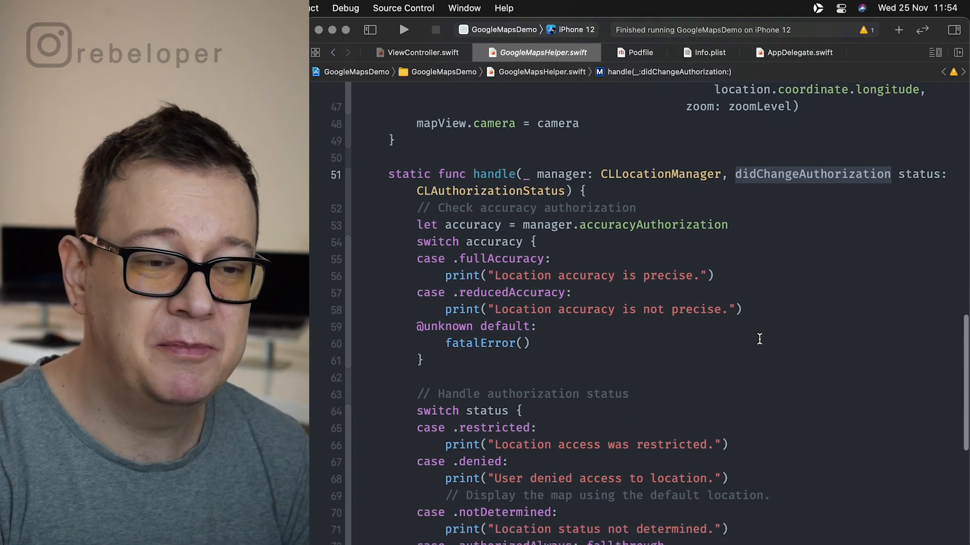
pyautogui.scroll(-3)
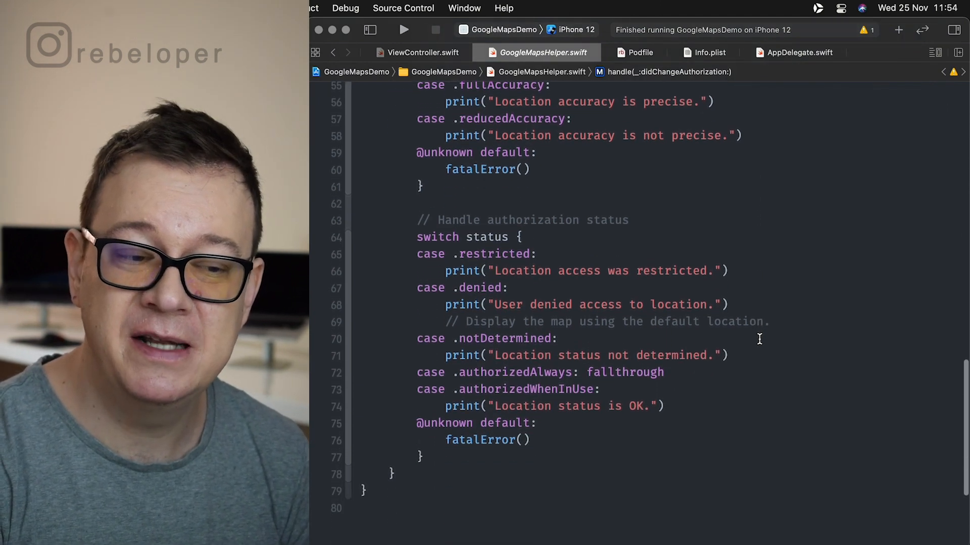
pyautogui.scroll(3)
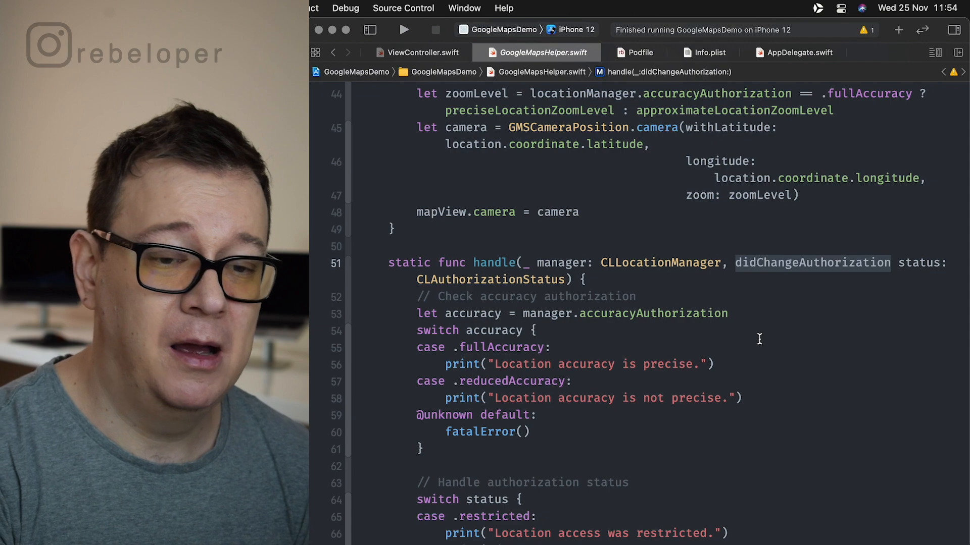
pyautogui.scroll(3)
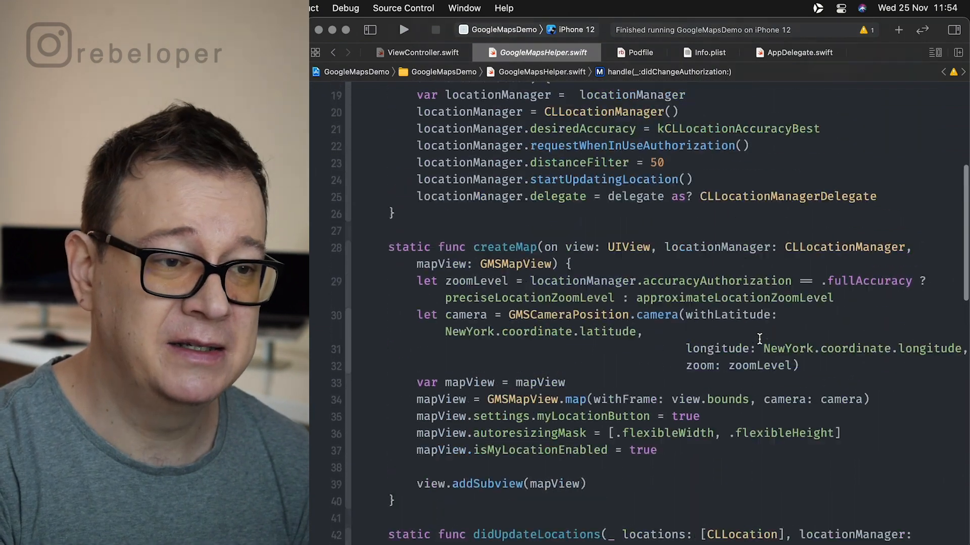
pyautogui.scroll(3)
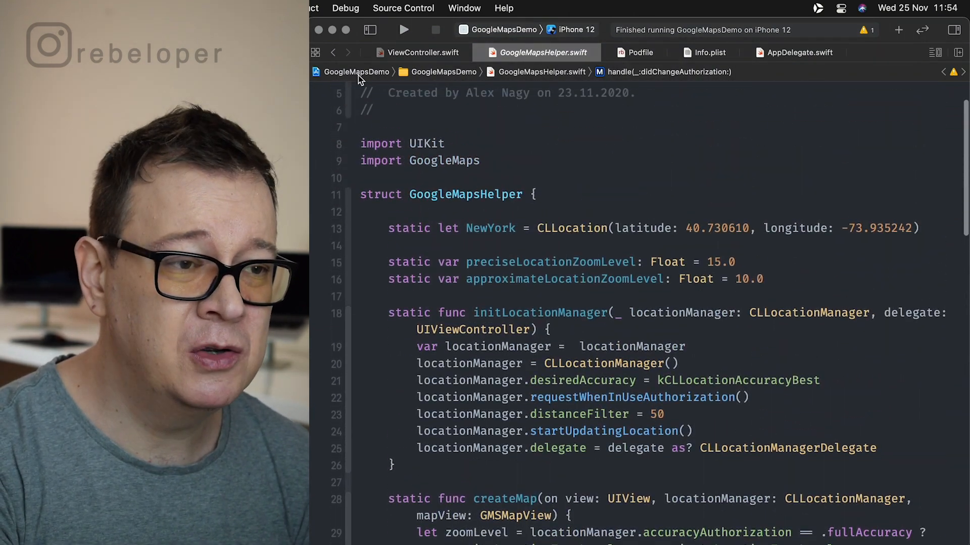
# - Uncomment the Step 7 didUpdateLocations and Step 8 authorization handle calls in ViewController.swift
pyautogui.click(423, 52)
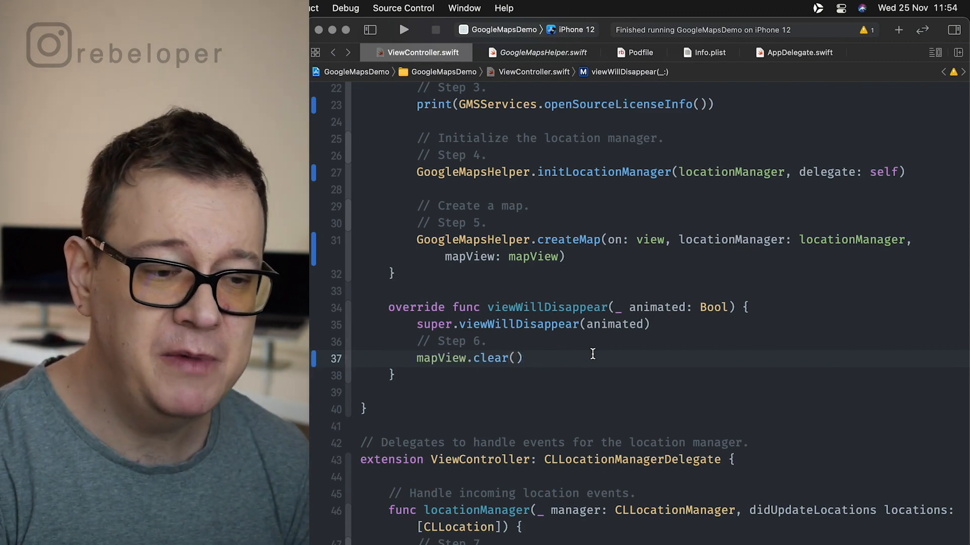
pyautogui.scroll(-3)
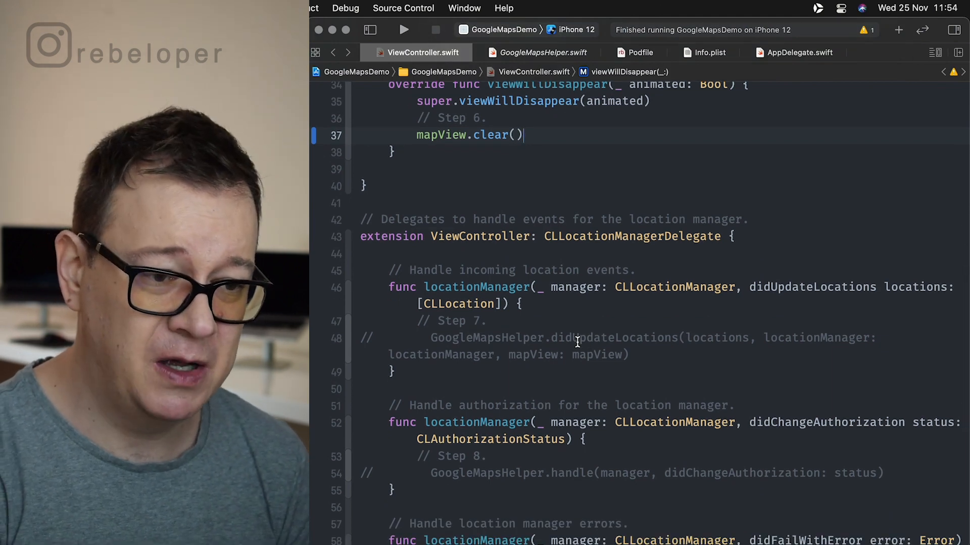
pyautogui.click(580, 338)
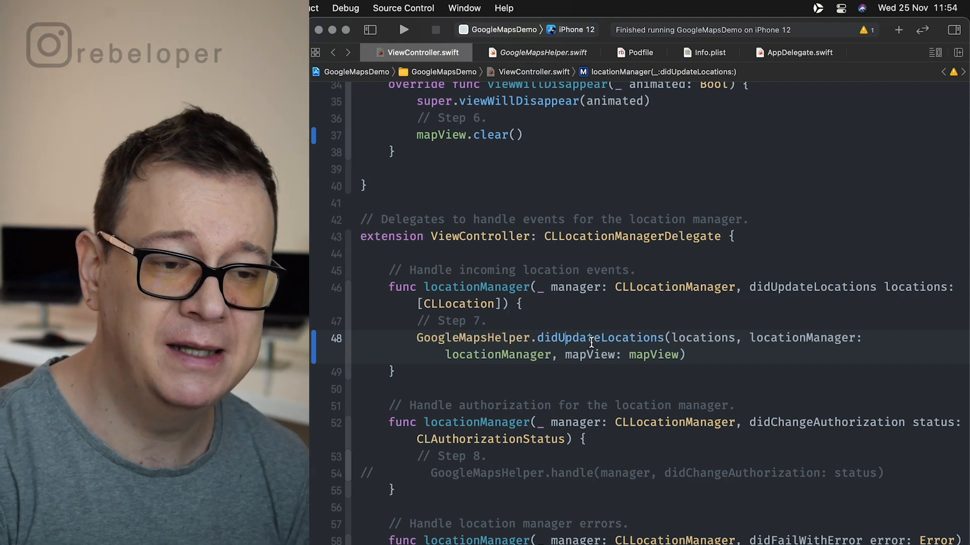
pyautogui.scroll(-3)
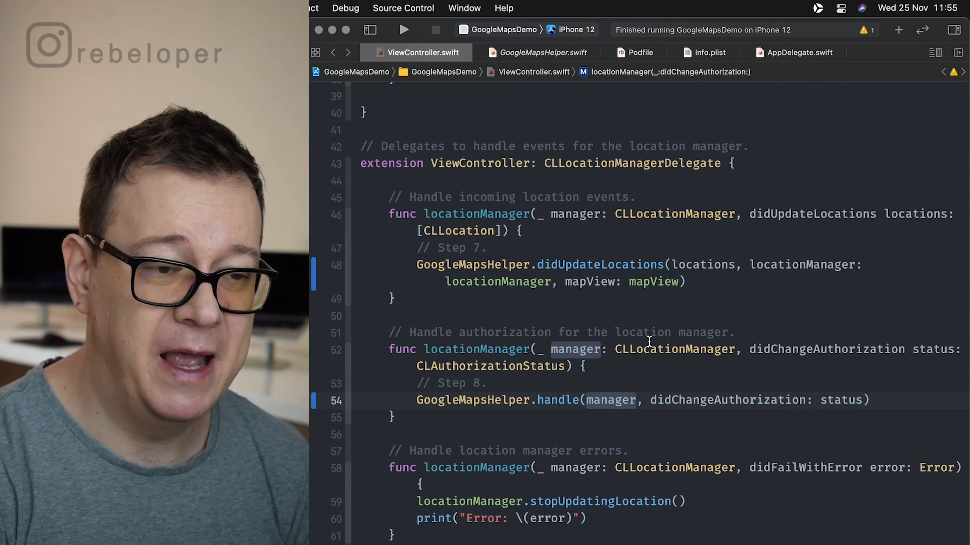
pyautogui.moveTo(482, 279)
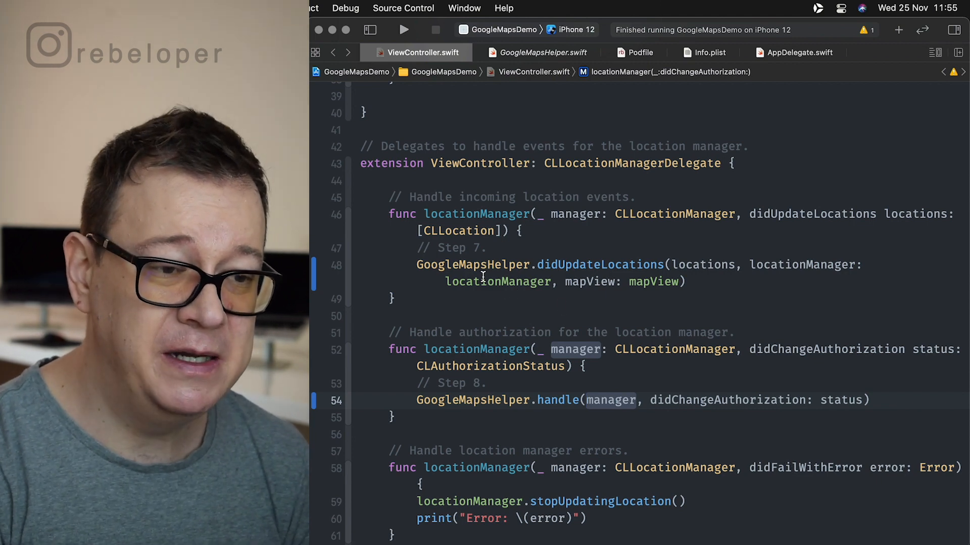
pyautogui.click(473, 265)
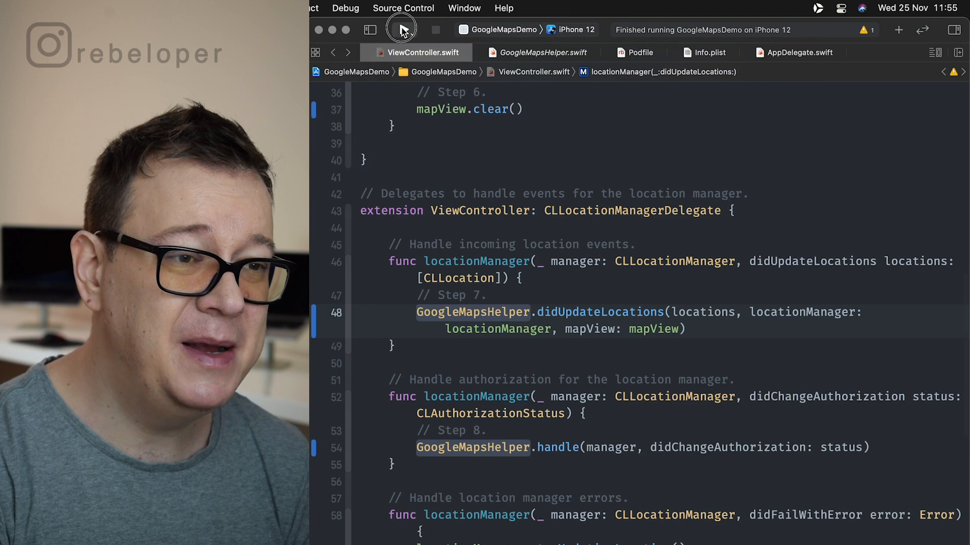
# - Build and launch GoogleMapsDemo on the iPhone 12 simulator with all eight steps enabled
pyautogui.click(400, 30)
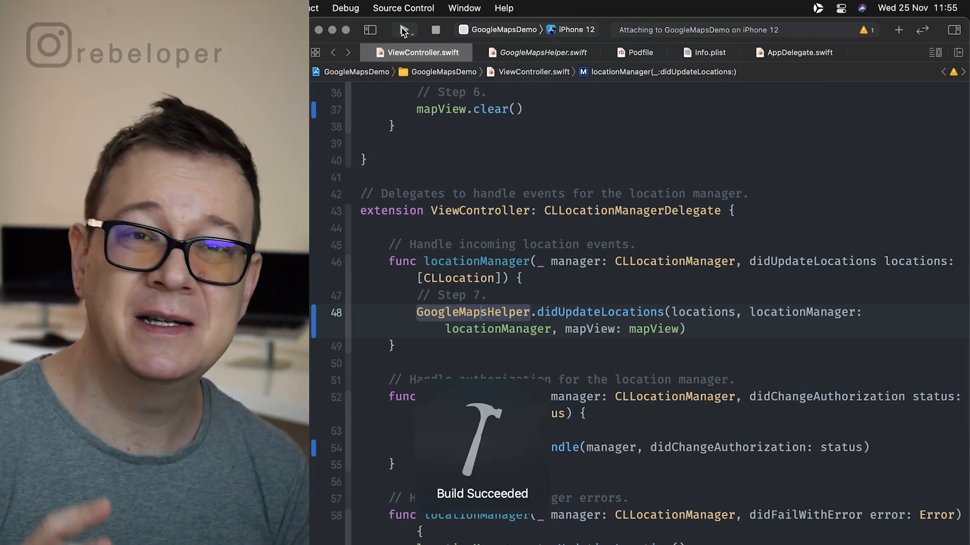
pyautogui.click(402, 30)
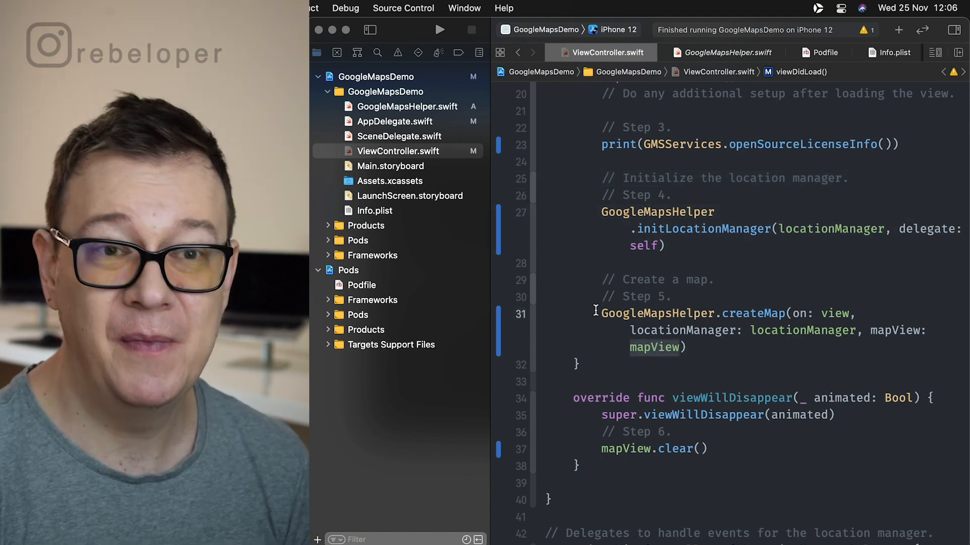
# - Initialize locationManager as CLLocationManager() and mapView as GMSMapView() inline
pyautogui.scroll(3)
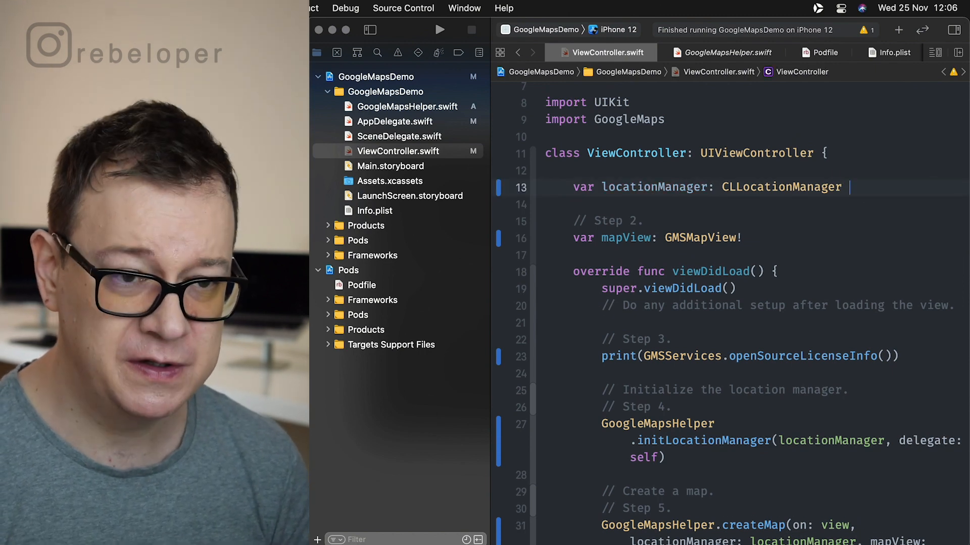
pyautogui.write('= C')
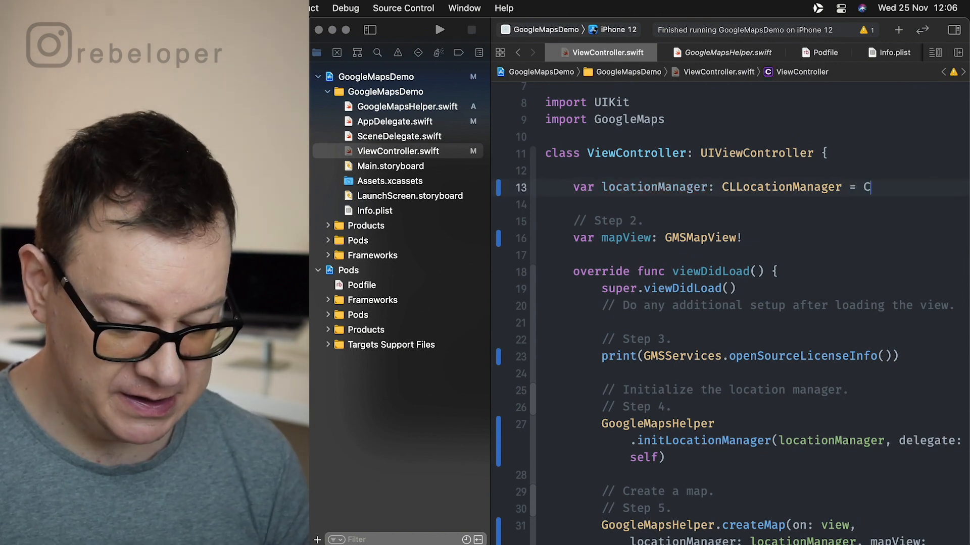
pyautogui.write('LLOc')
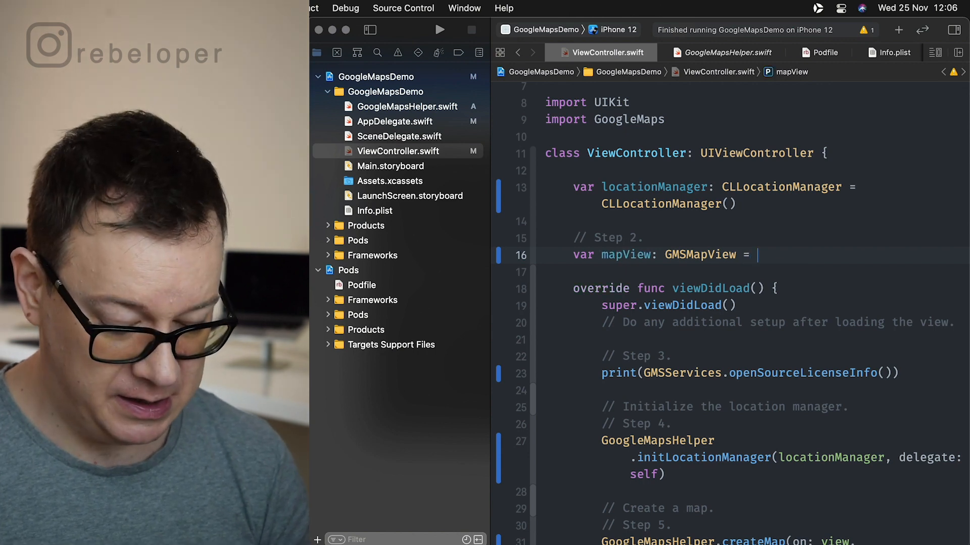
pyautogui.write('GMSMapView')
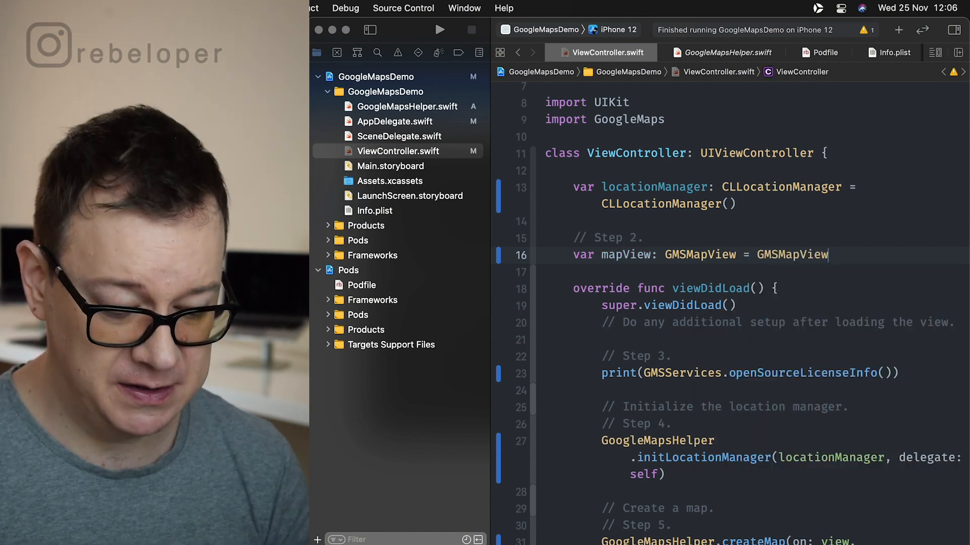
pyautogui.write('()')
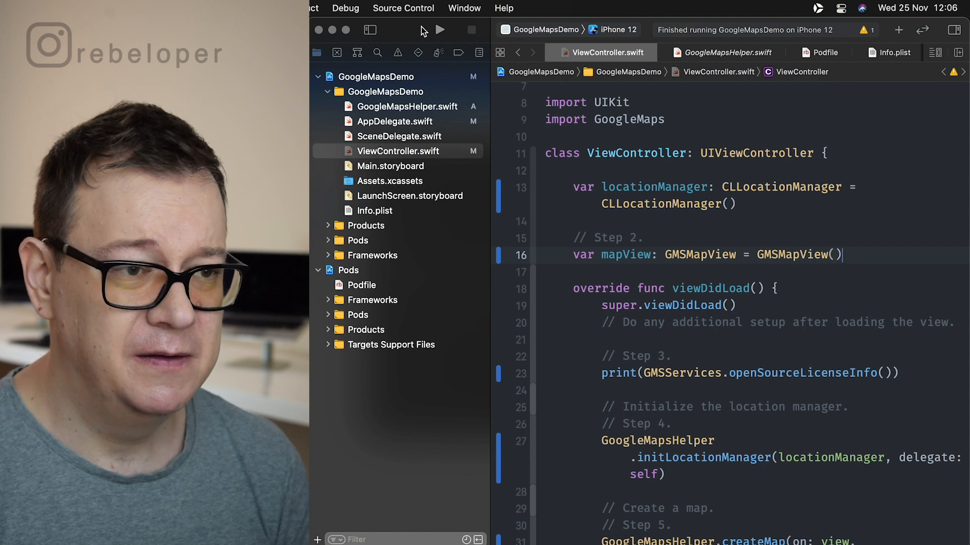
# - Rerun GoogleMapsDemo and allow location access While Using App to show the map
pyautogui.click(439, 30)
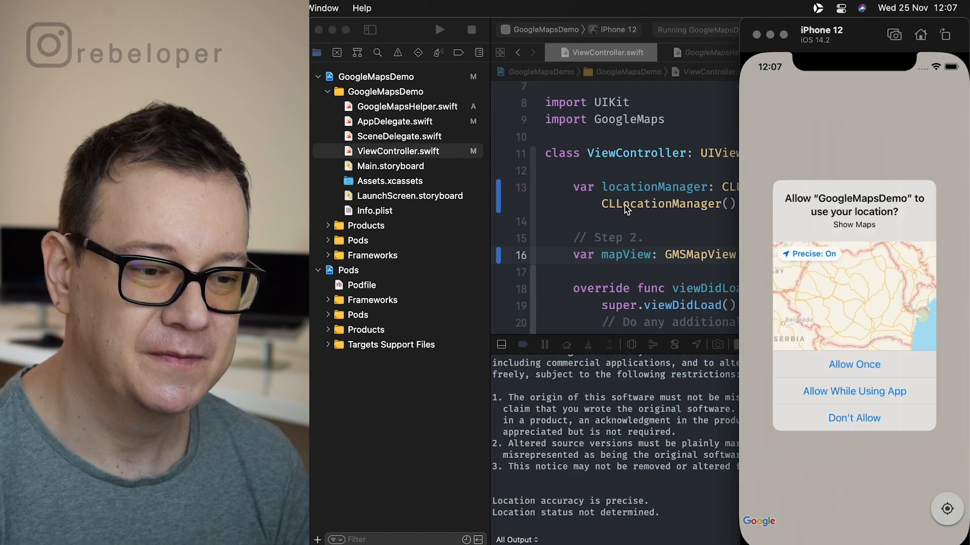
pyautogui.click(854, 390)
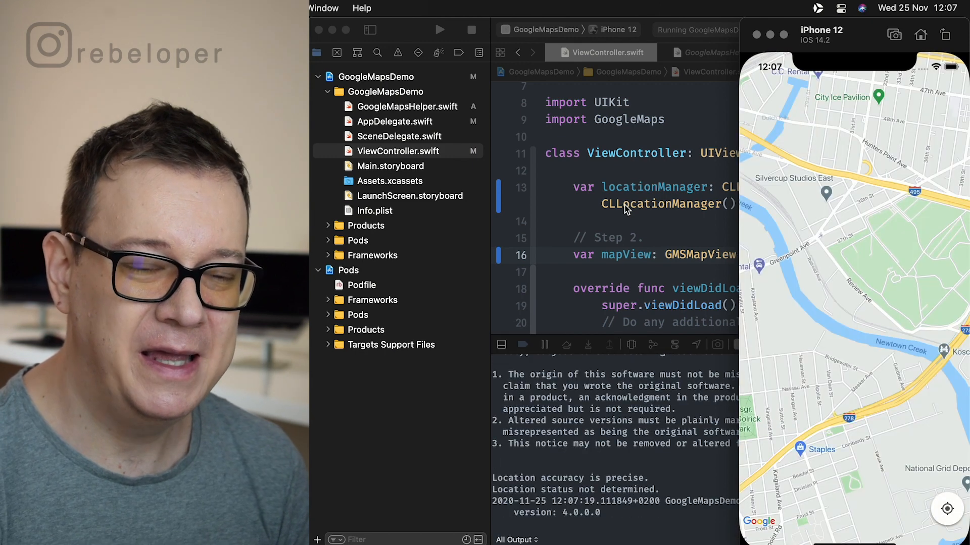